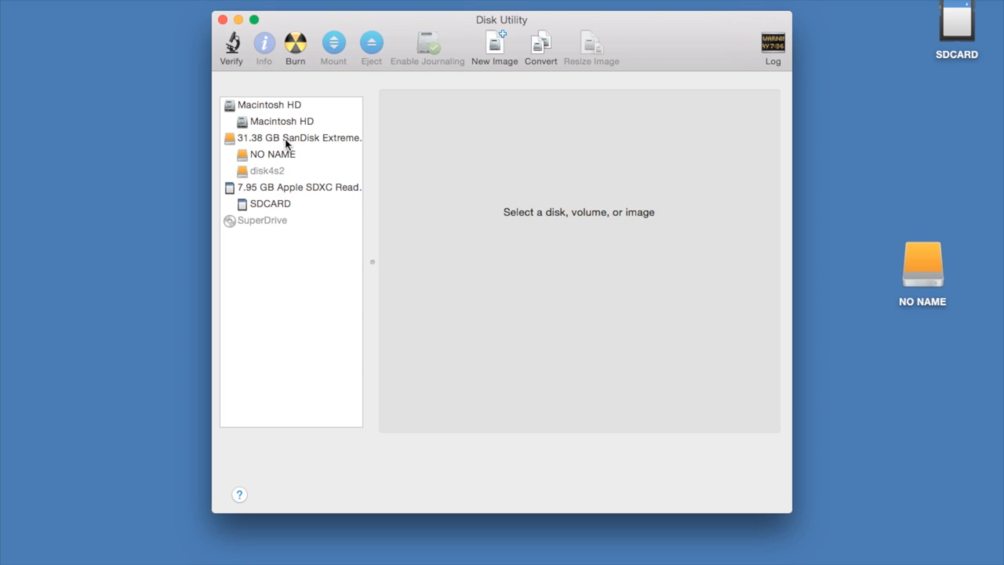
# Erase the 31.38 GB SanDisk drive as MS-DOS (FAT) named USBDRIVE, then select the 7.95 GB SD card
pyautogui.click(302, 138)
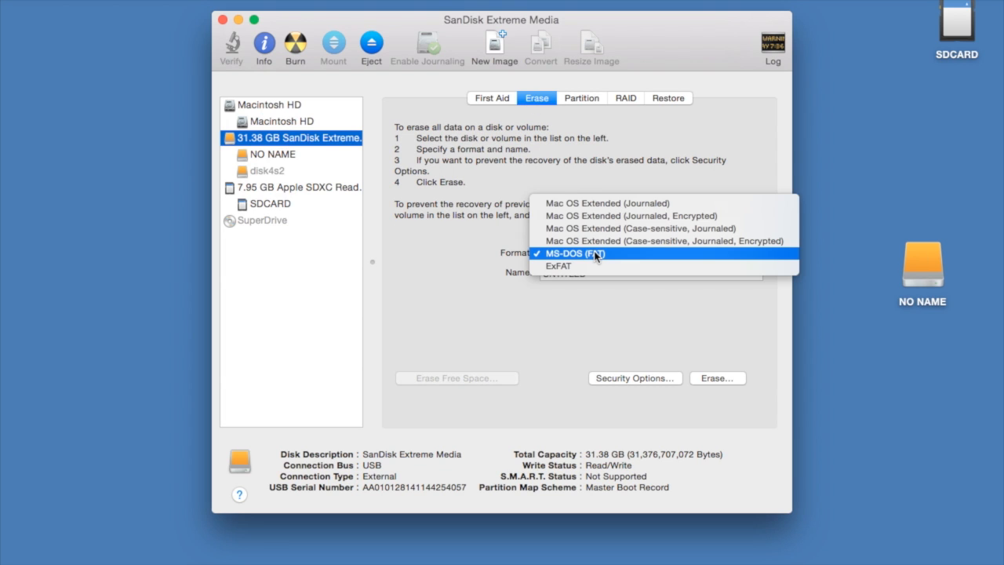
pyautogui.click(574, 253)
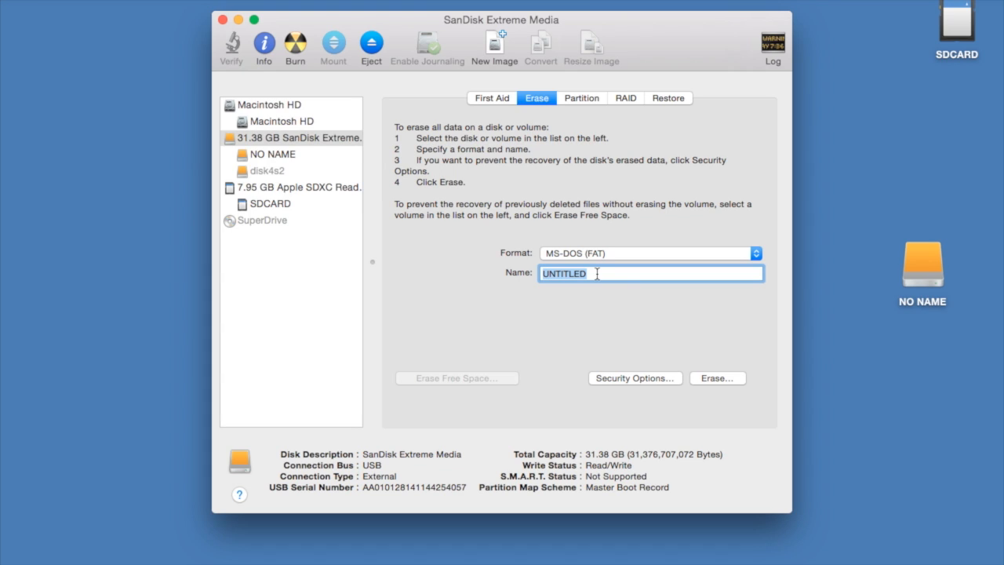
pyautogui.write('USBDRI')
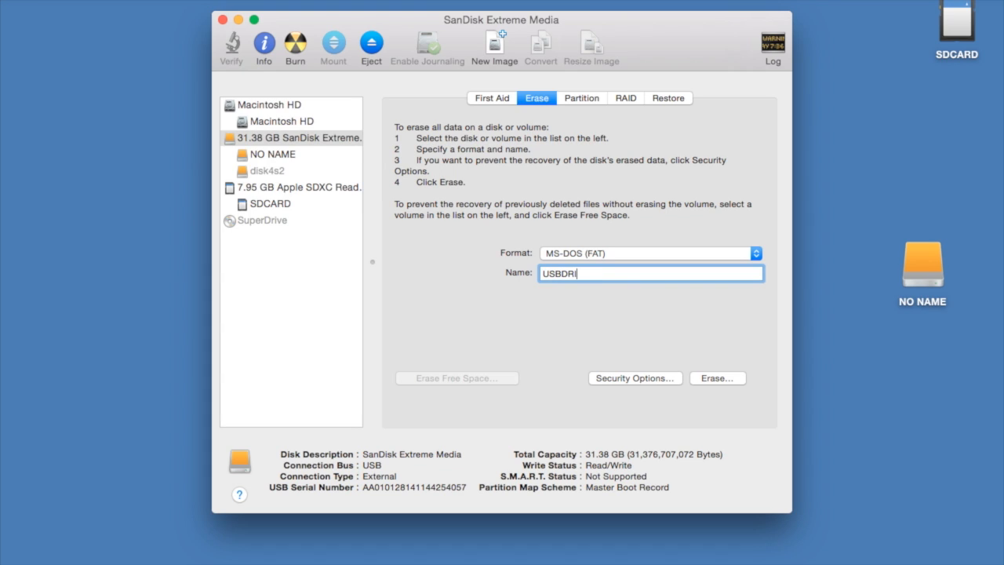
pyautogui.click(716, 378)
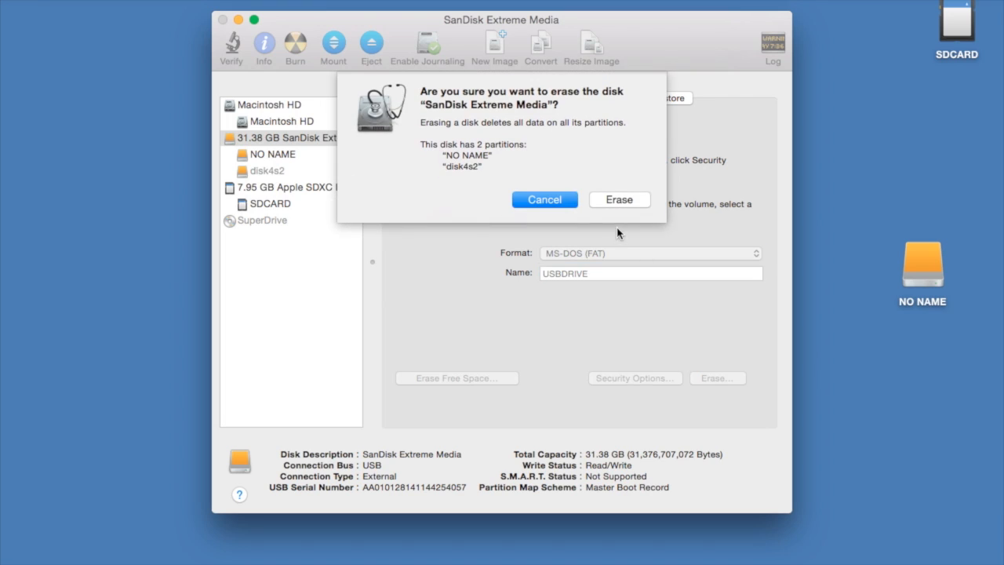
pyautogui.click(618, 199)
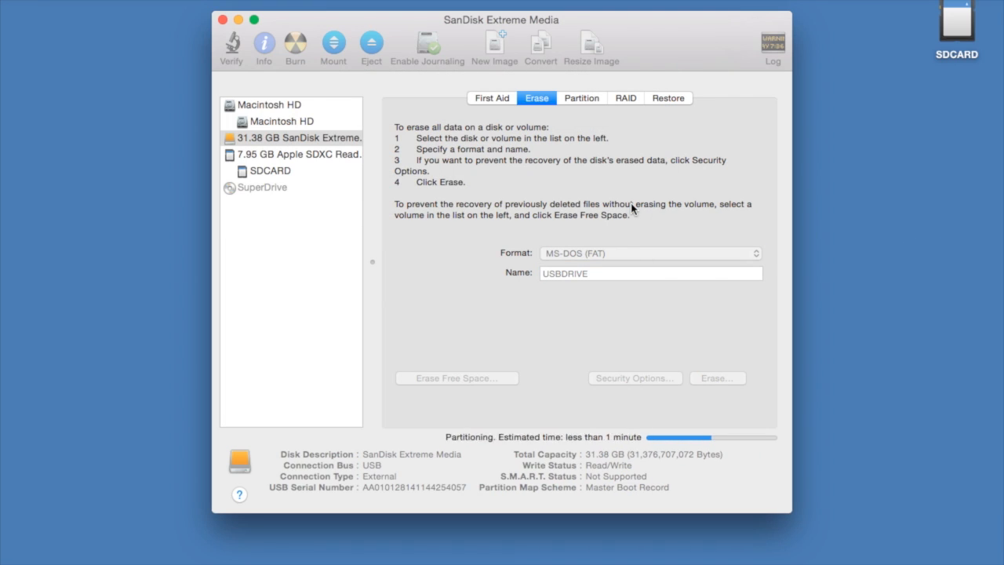
pyautogui.click(298, 169)
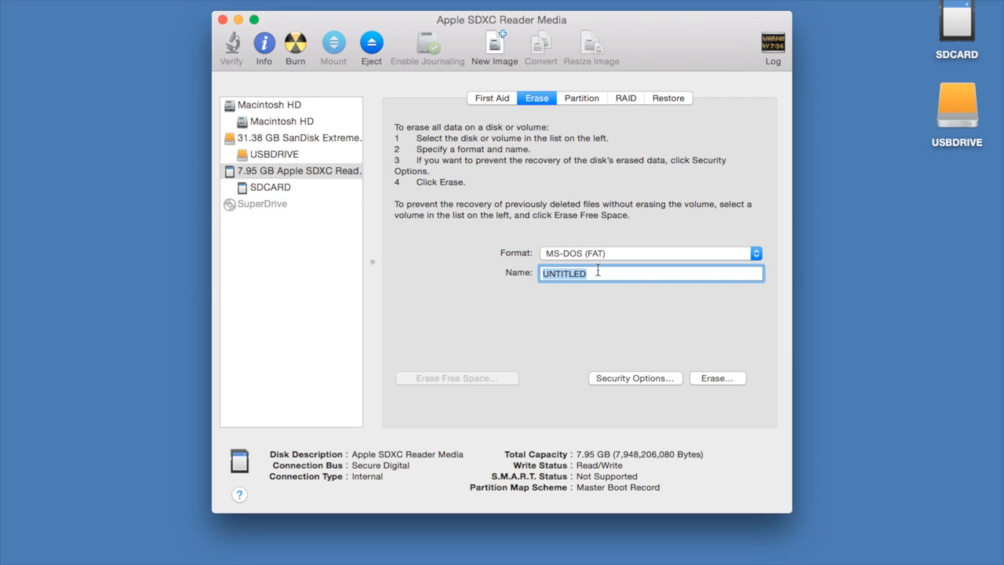
# Erase the 7.95 GB SD card as MS-DOS (FAT) named SDCARD and confirm
pyautogui.write('SDCARD')
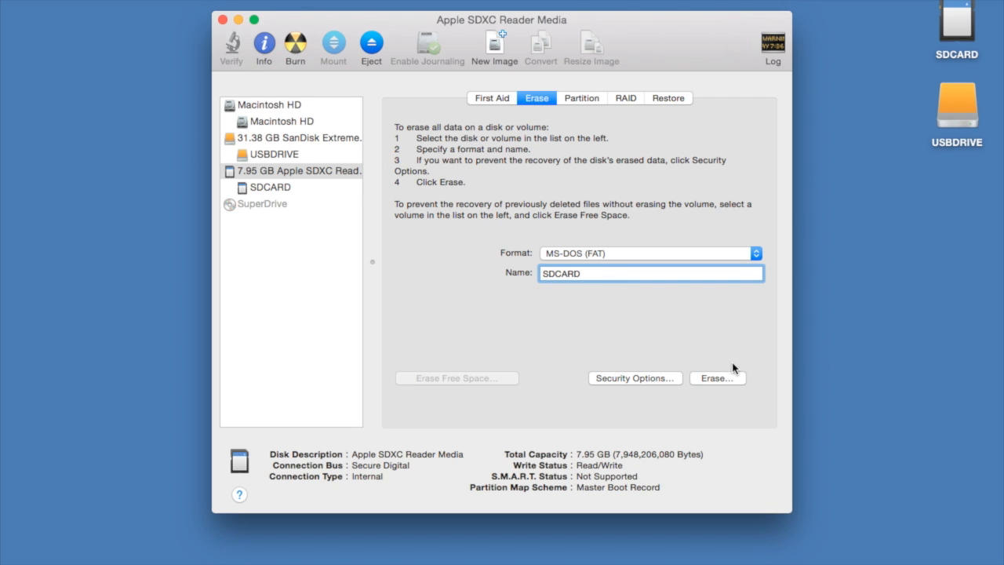
pyautogui.click(715, 376)
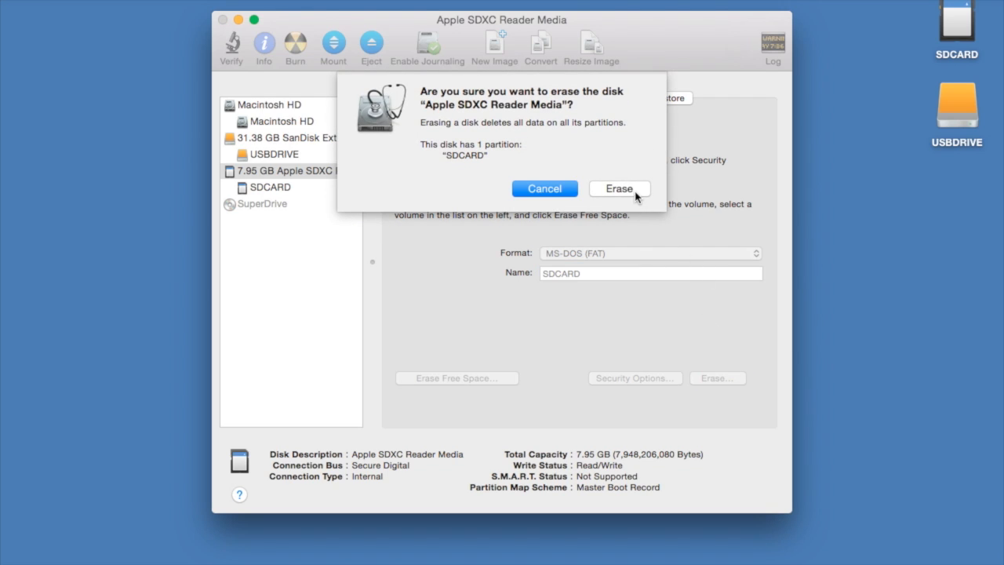
pyautogui.click(618, 188)
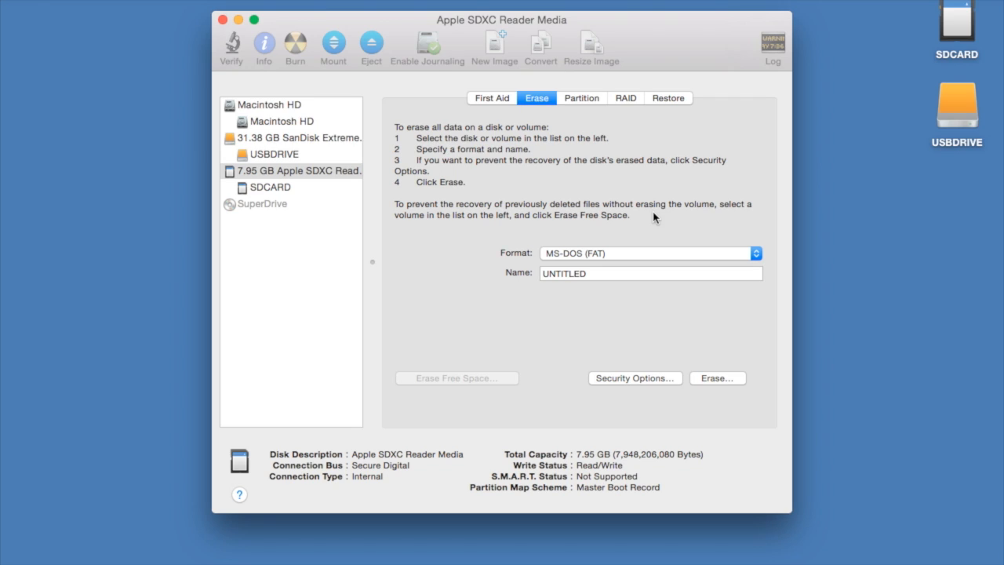
pyautogui.moveTo(424, 270)
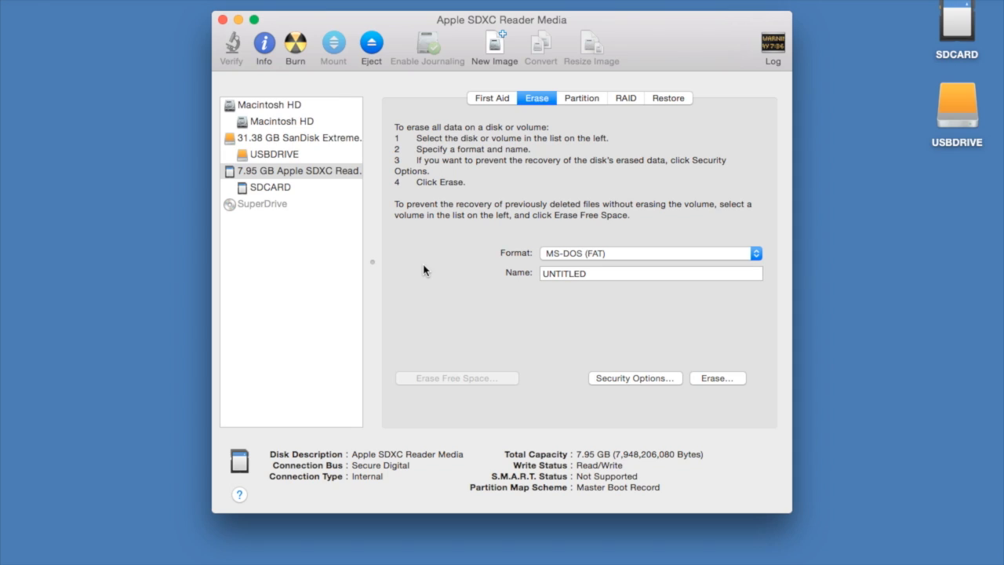
# Launch Terminal via system search and enlarge its window to about 113 by 39 characters
pyautogui.press('cmd+space')
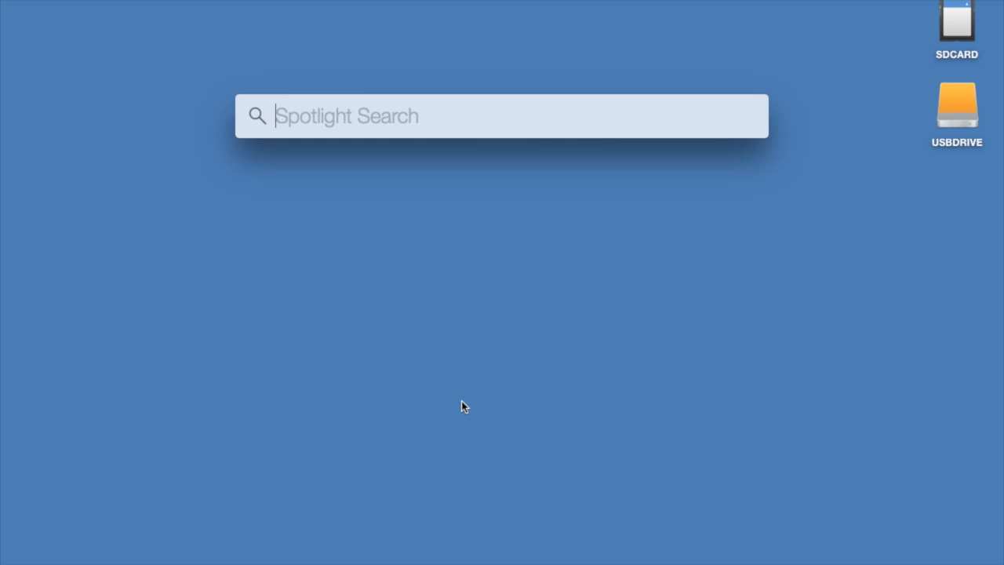
pyautogui.write('terminal')
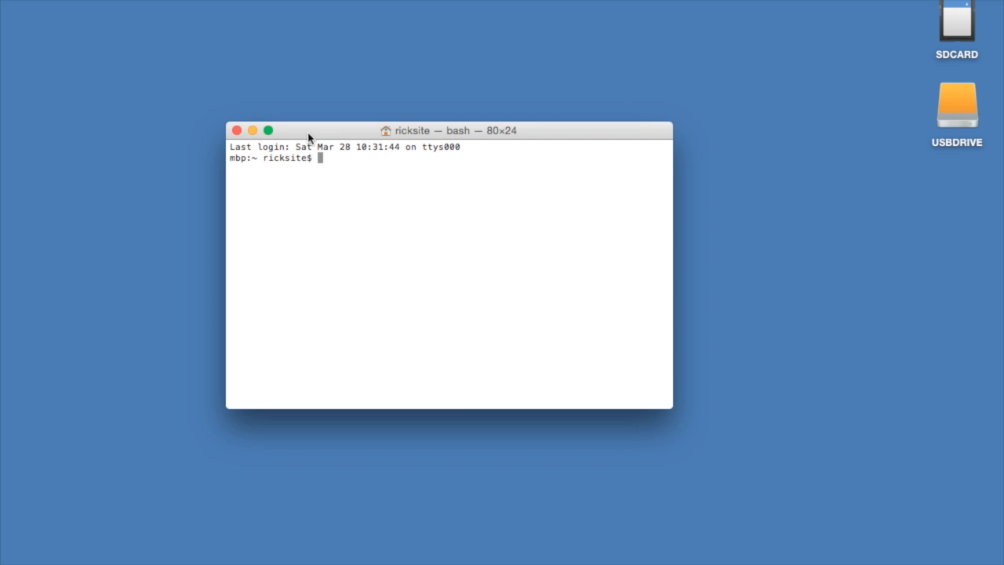
pyautogui.moveTo(447, 130); pyautogui.dragTo(343, 31)
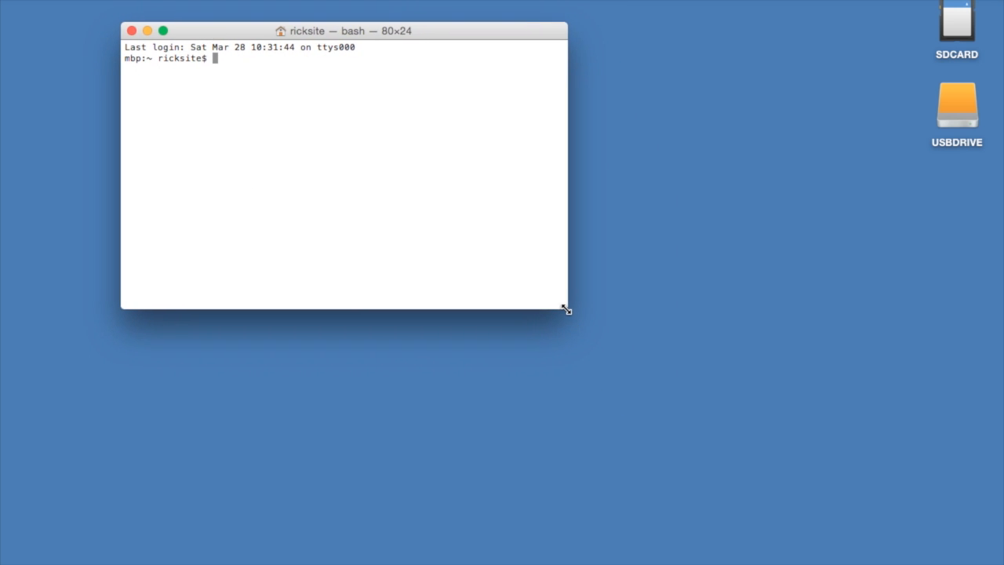
pyautogui.moveTo(566, 308); pyautogui.dragTo(745, 477)
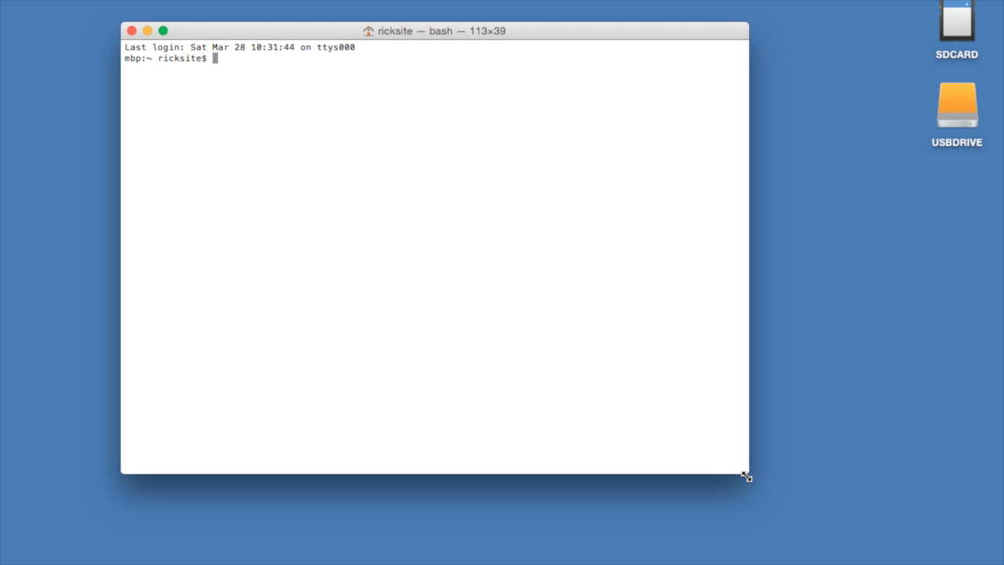
# Run diskutil list to show SDCARD on disk2 and USBDRIVE on disk4
pyautogui.write('diskutil list')
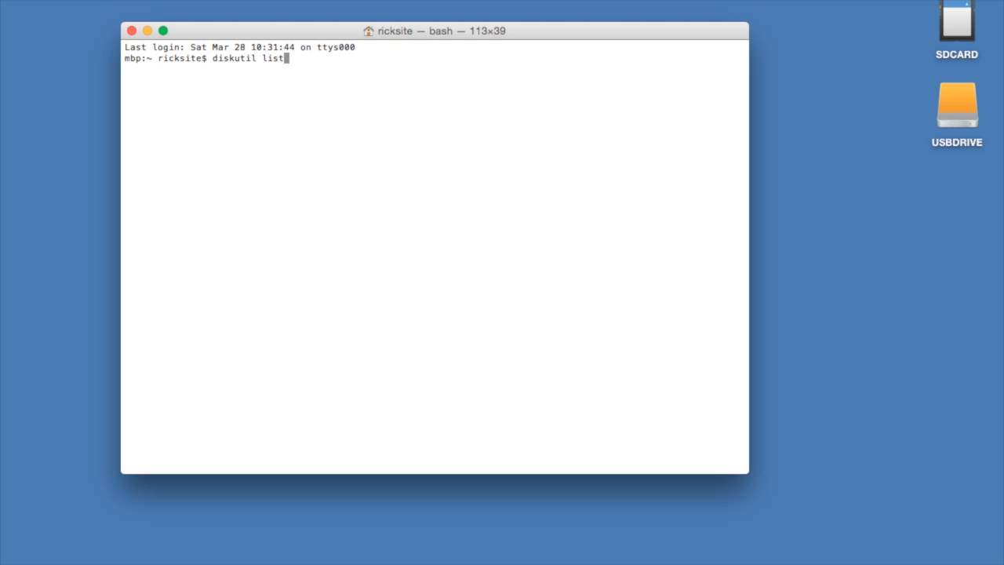
pyautogui.press('Return')
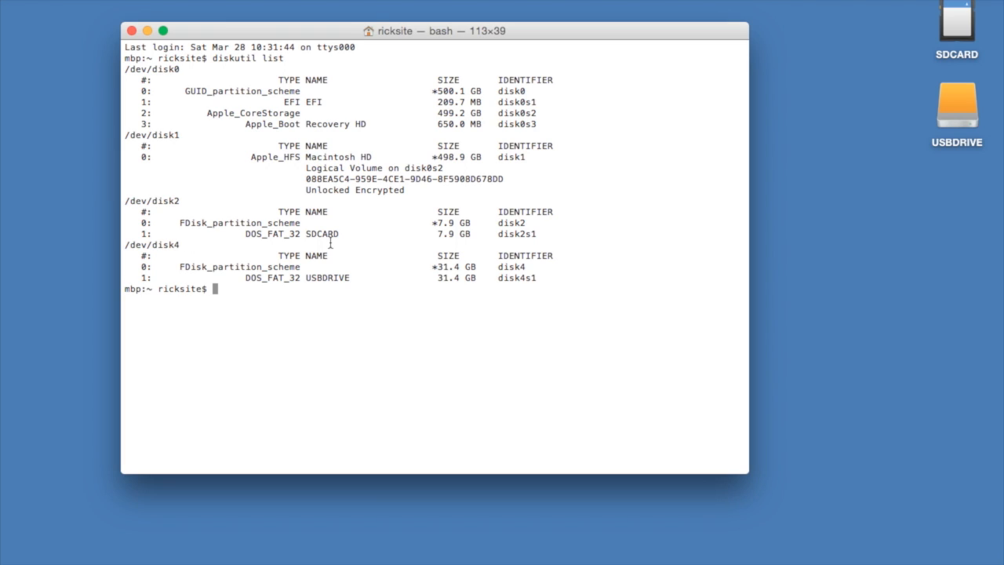
pyautogui.moveTo(333, 332)
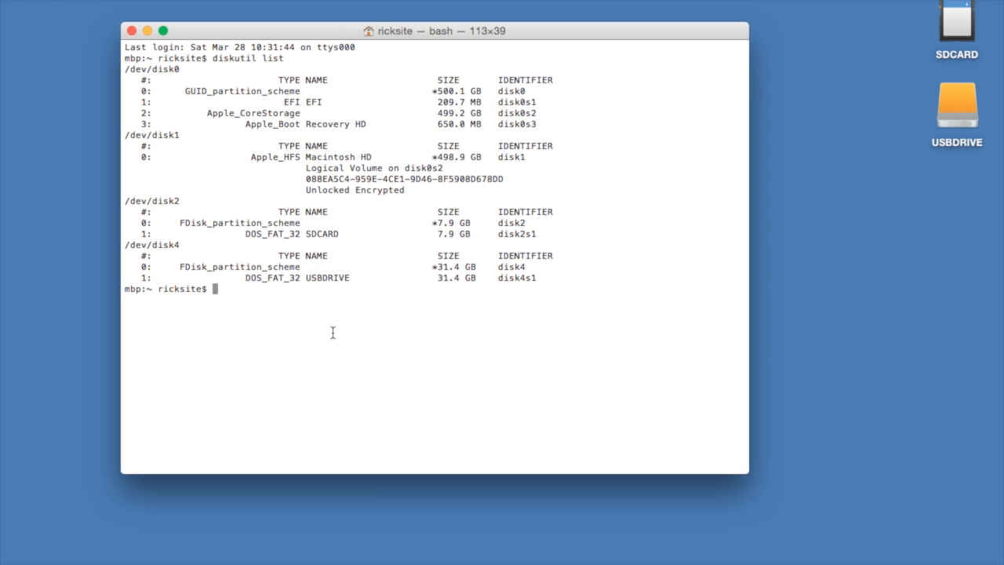
# Change into the Downloads folder containing the Ubuntu image files
pyautogui.write('cd Downloads/')
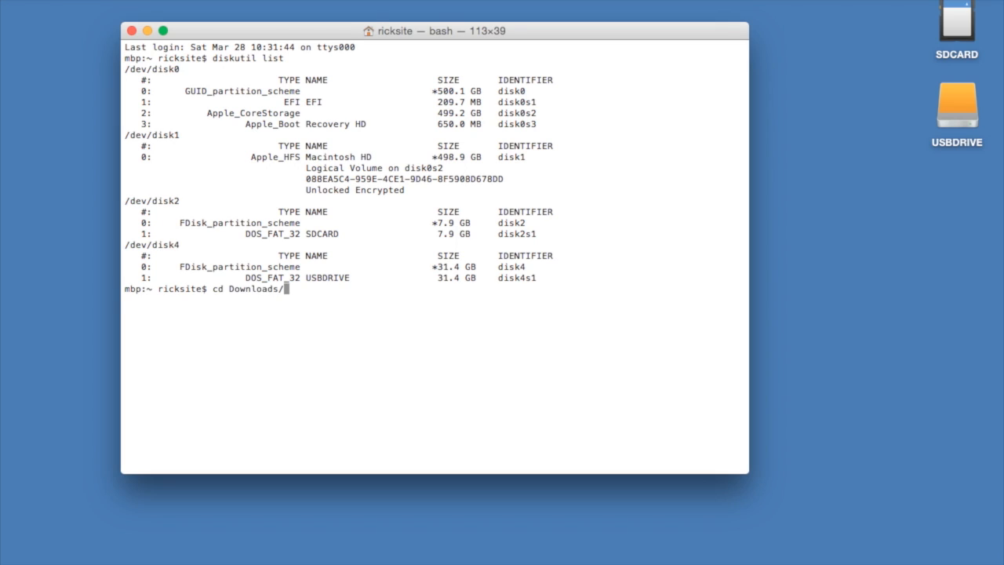
pyautogui.press('Return')
pyautogui.write('ls')
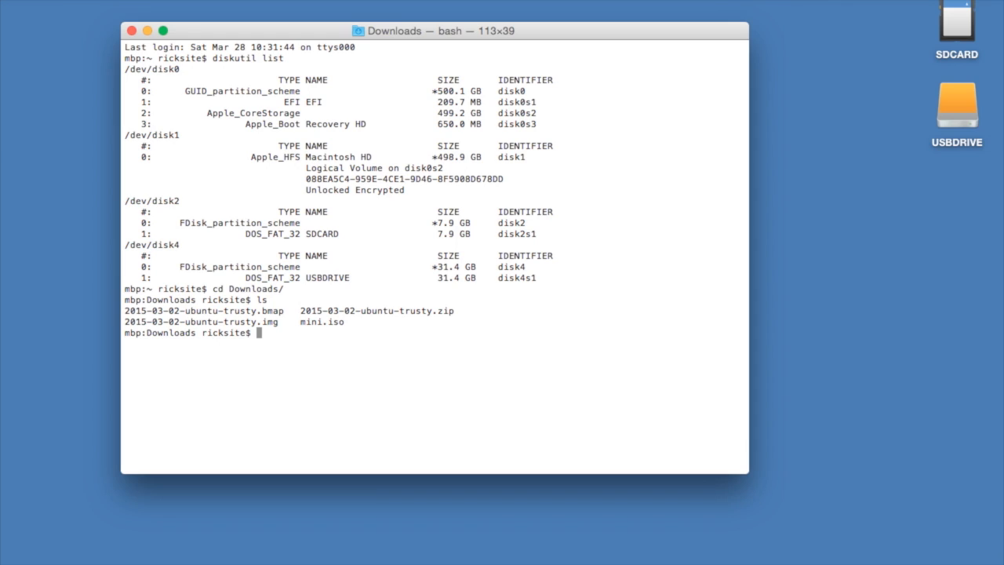
# Unmount all volumes on /dev/disk4 with diskutil unmountdisk
pyautogui.write('disk')
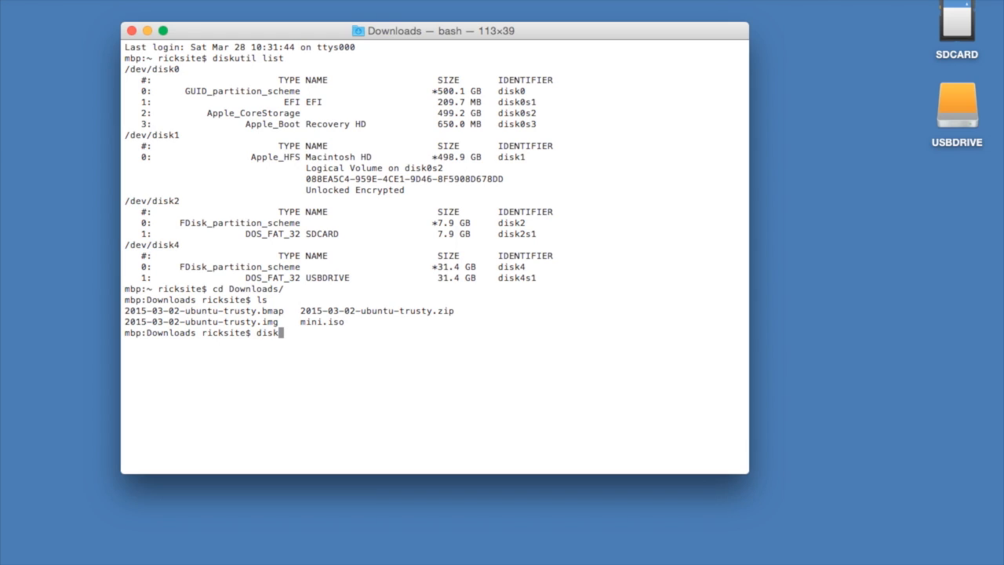
pyautogui.write('util')
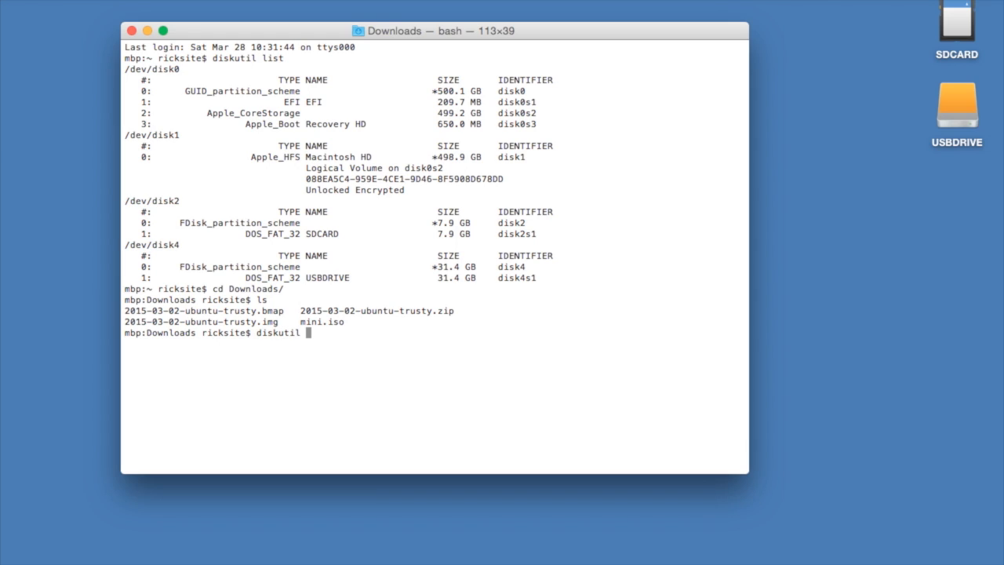
pyautogui.write('unmount')
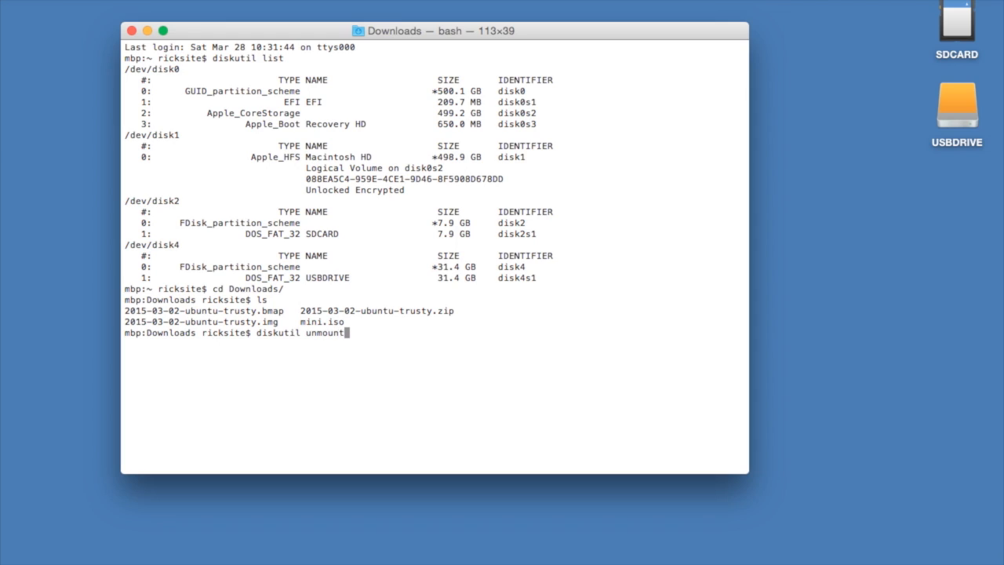
pyautogui.write('disk /dev/di')
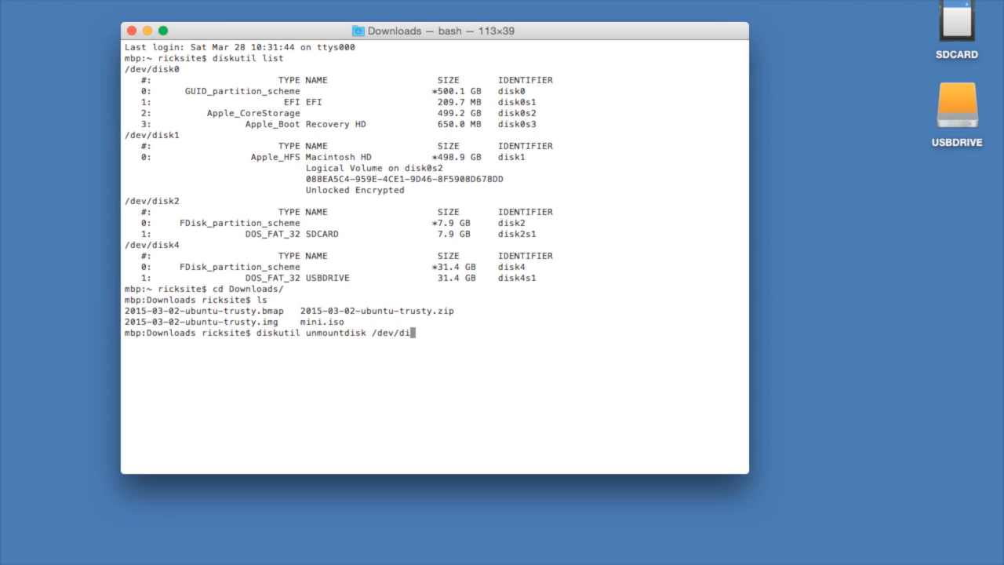
pyautogui.write('sk4')
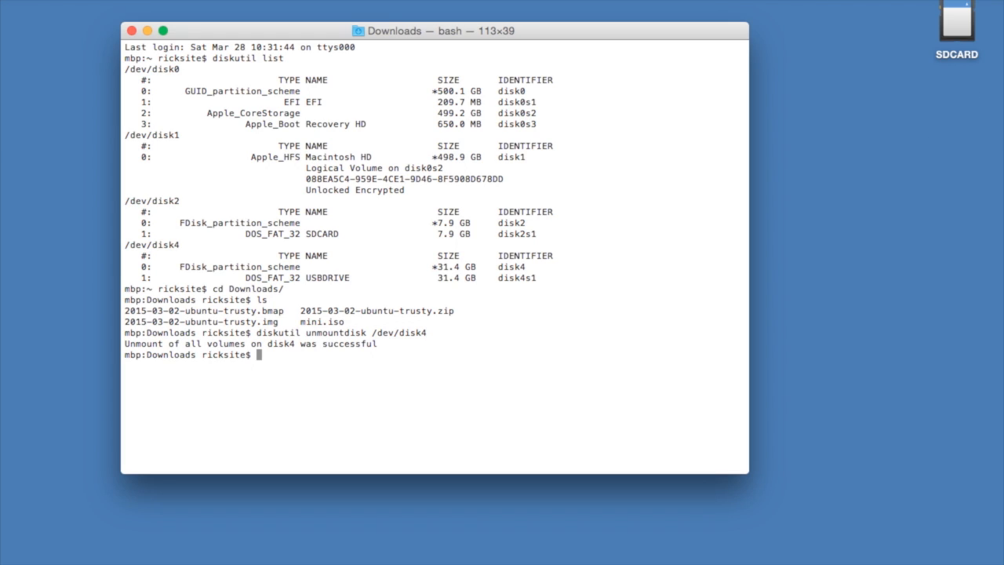
# Run sudo dd if=2015-03-02-ubuntu-trusty.img of=/dev/rdisk4 bs=1m and let the write complete
pyautogui.write('sudo dd')
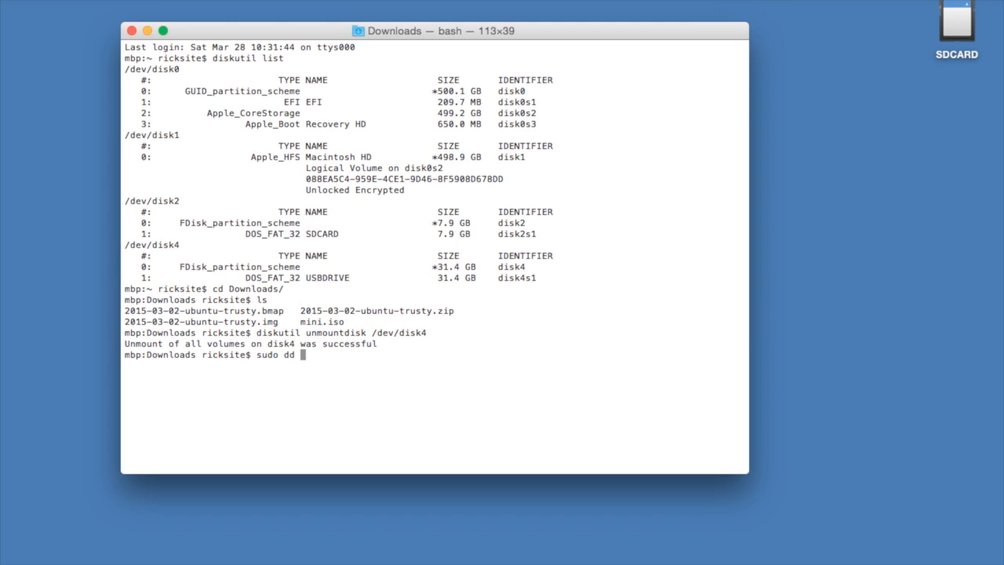
pyautogui.write('if=')
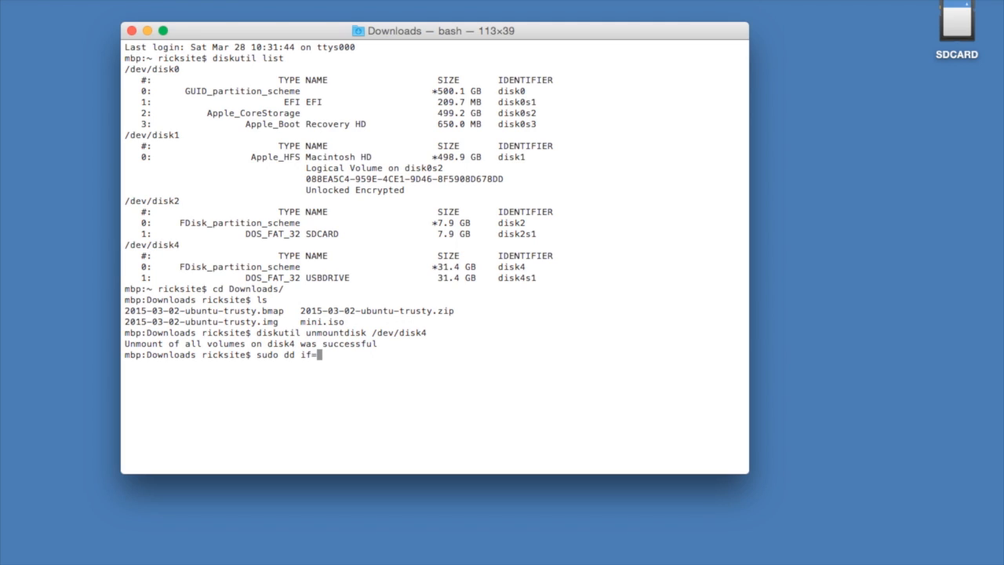
pyautogui.write('2015-03-02-ubuntu-trusty.')
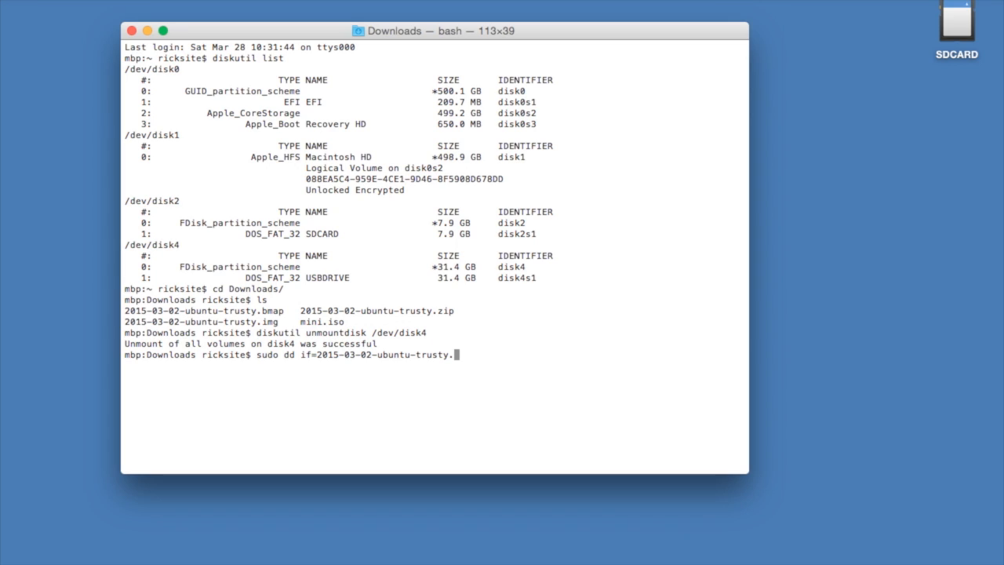
pyautogui.write('img')
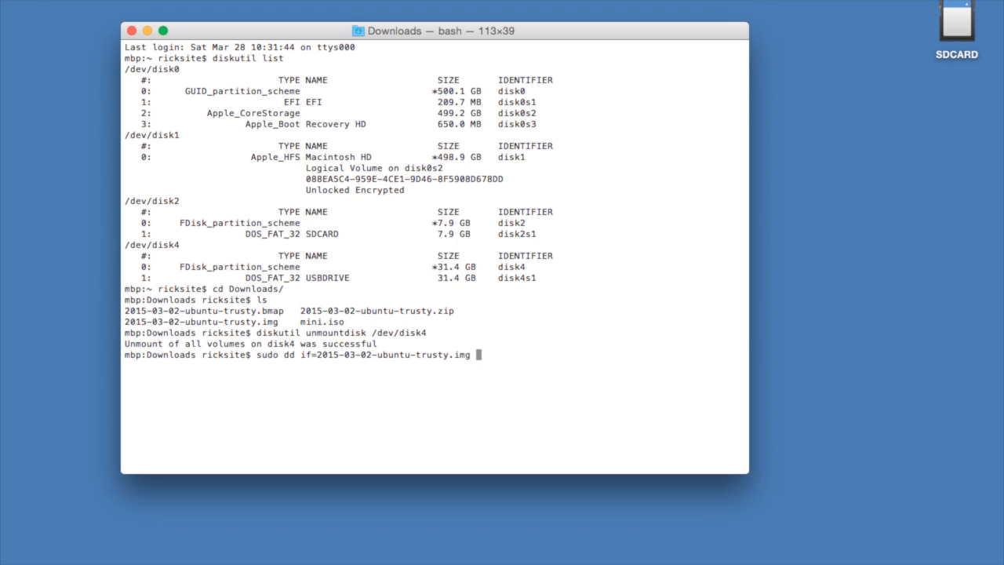
pyautogui.write('of')
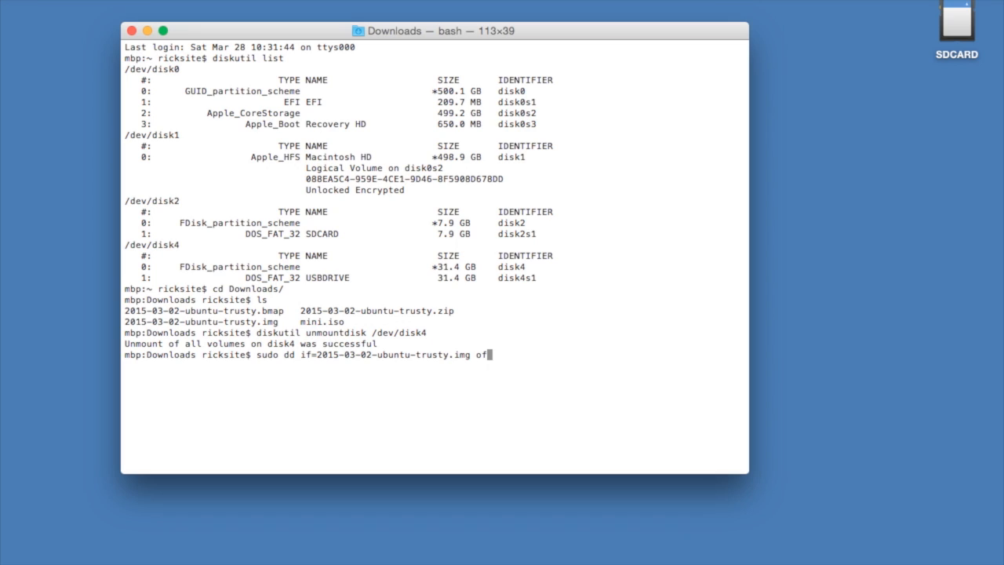
pyautogui.write('=/')
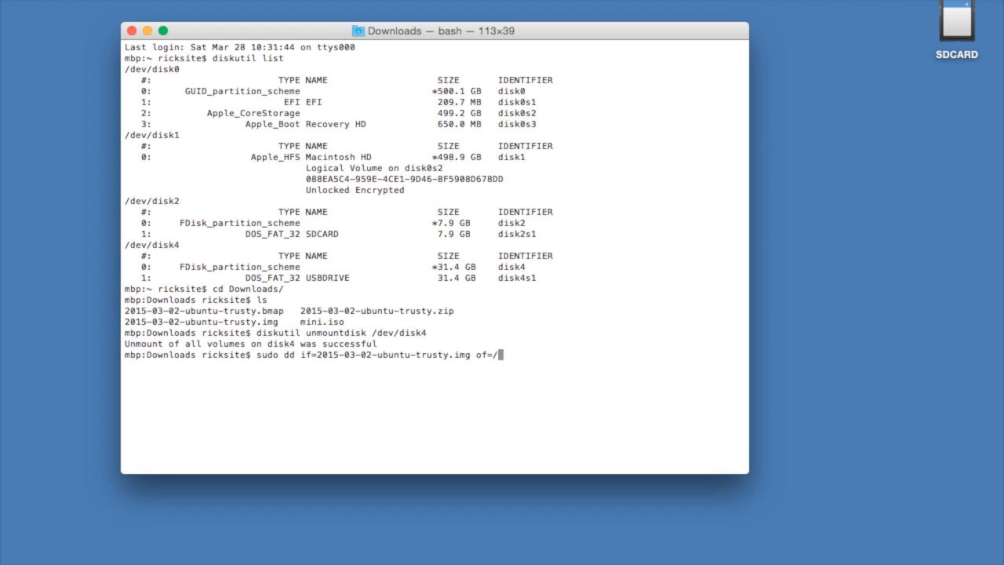
pyautogui.write('dev')
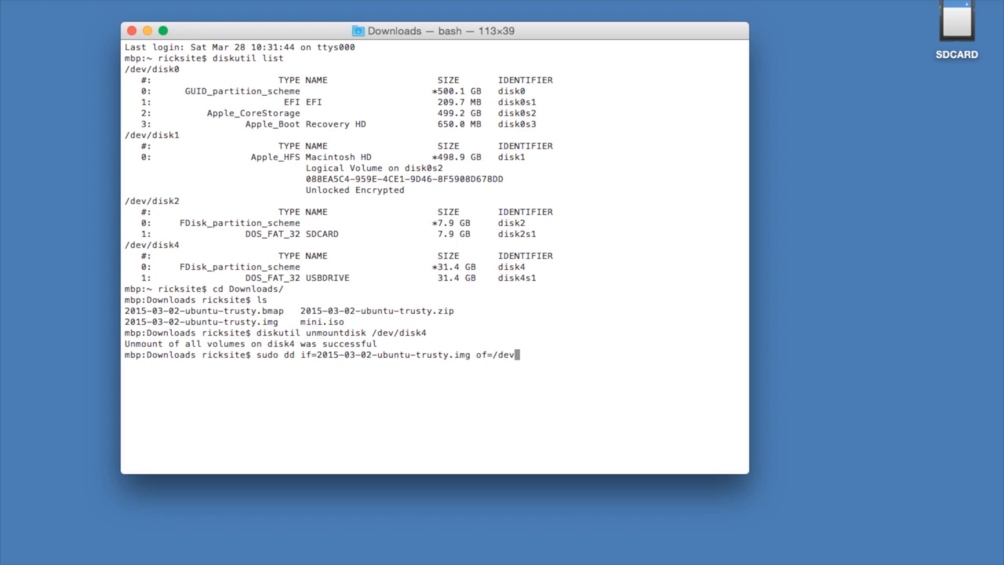
pyautogui.write('/rdisk')
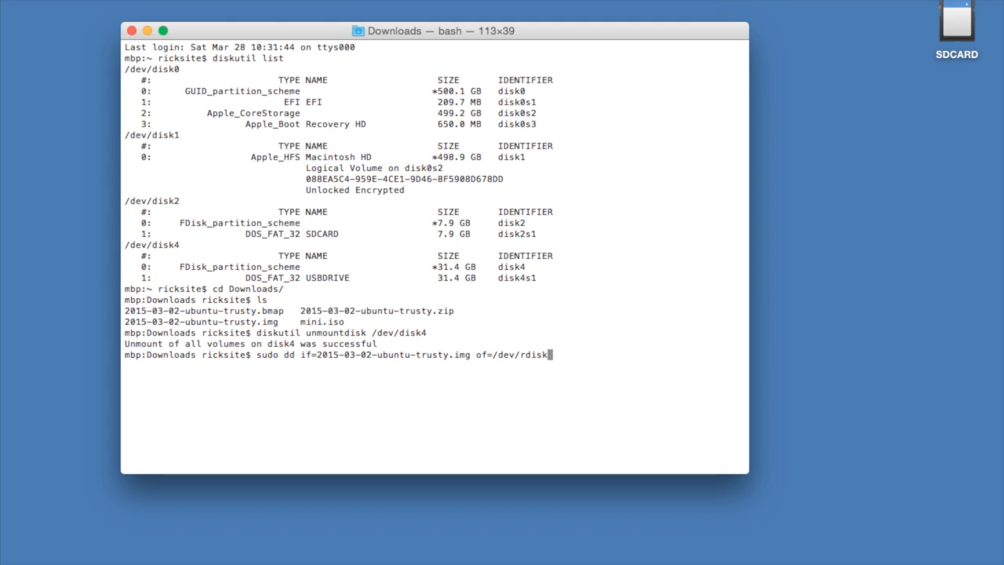
pyautogui.write('4')
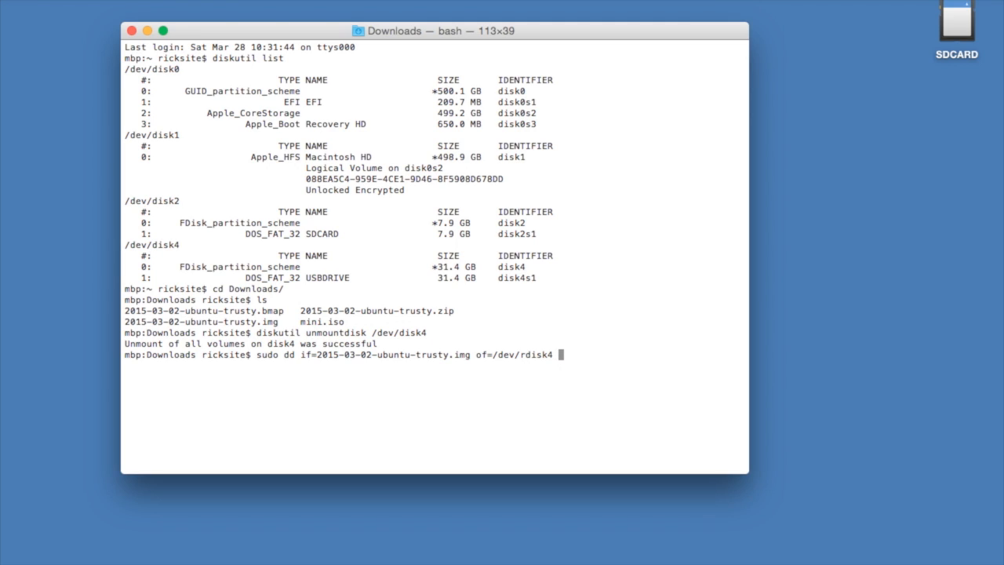
pyautogui.write('bs=1m')
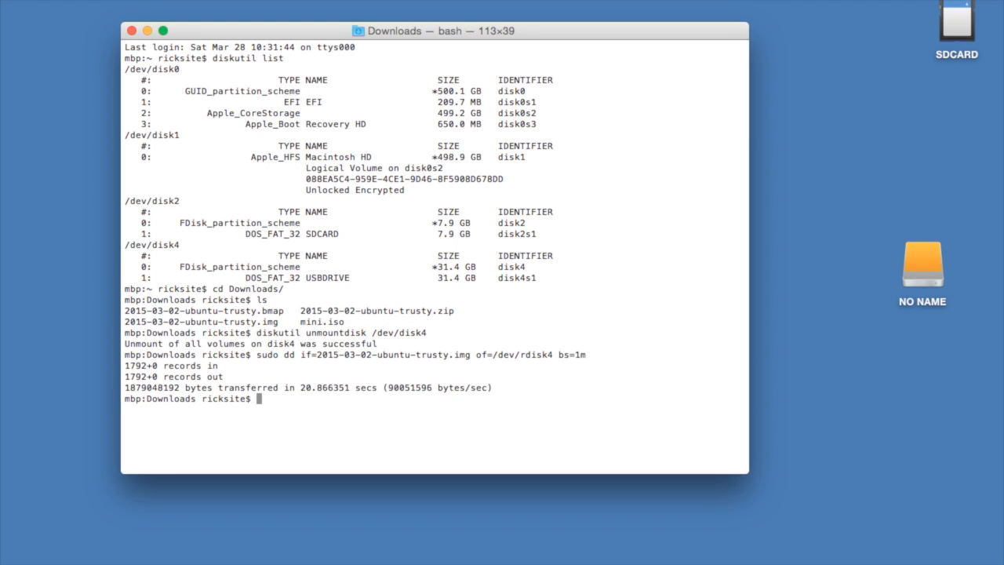
pyautogui.moveTo(933, 267)
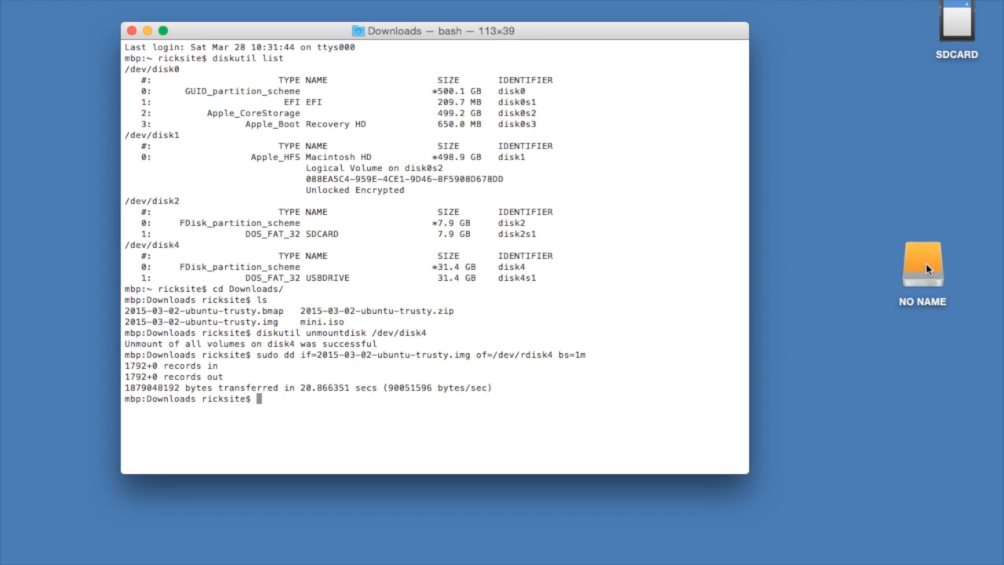
# Open the NO NAME volume and select all 15 boot files for copying to SDCARD
pyautogui.doubleClick(923, 264)
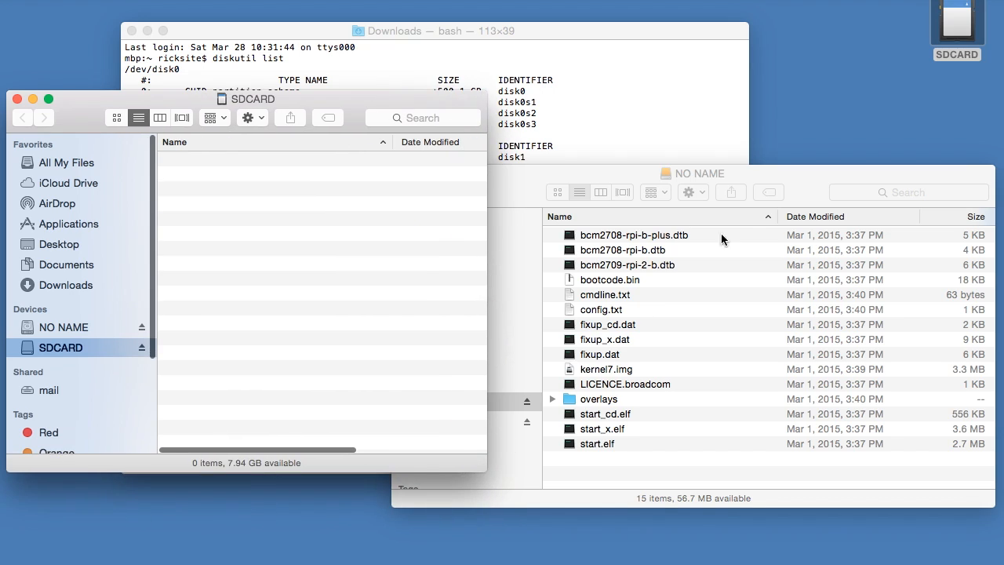
pyautogui.moveTo(671, 317)
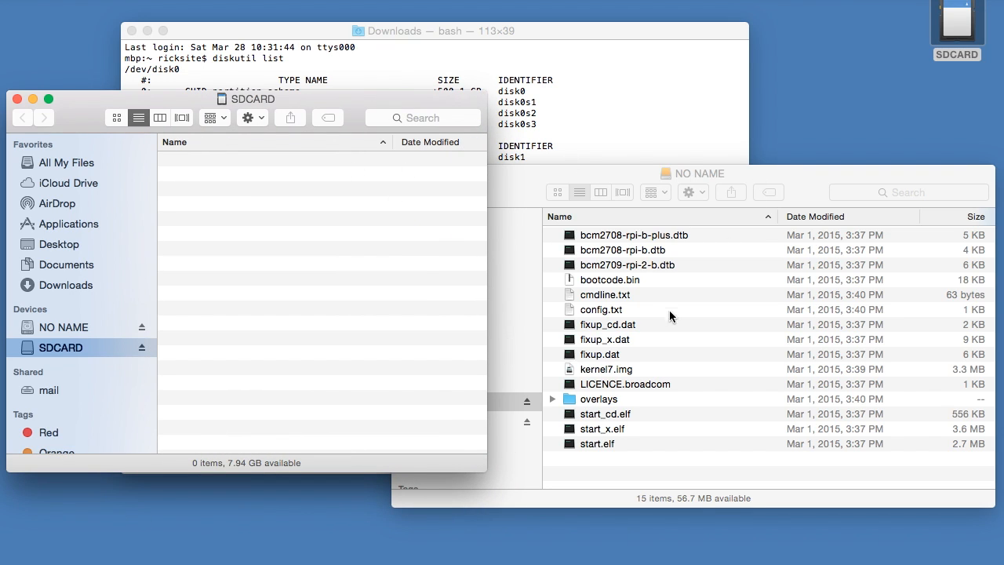
pyautogui.press('cmd+a')
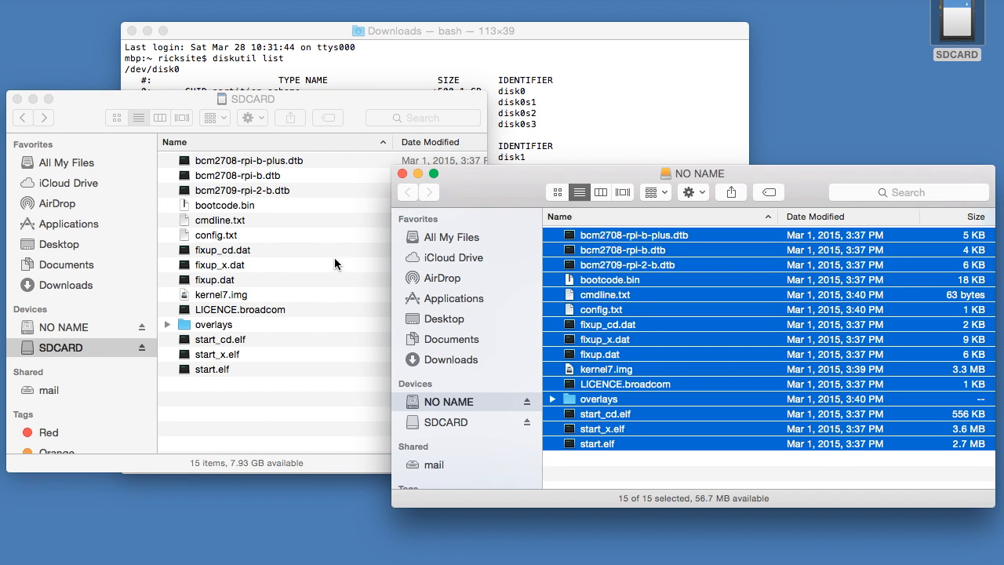
pyautogui.moveTo(484, 166)
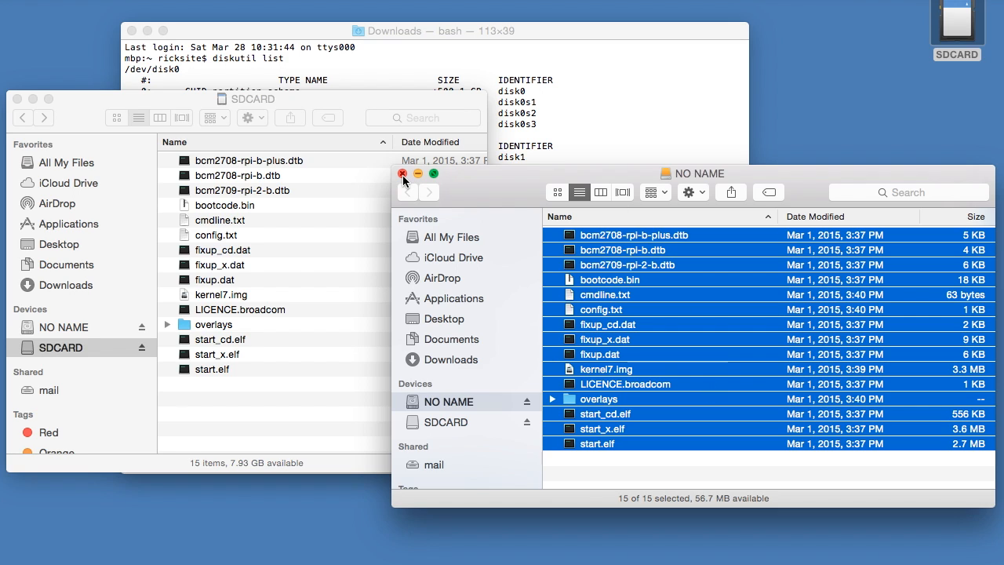
# Edit cmdline.txt so root uses /dev/sda2 instead of /dev/mmcblk0p2, then save it
pyautogui.click(402, 172)
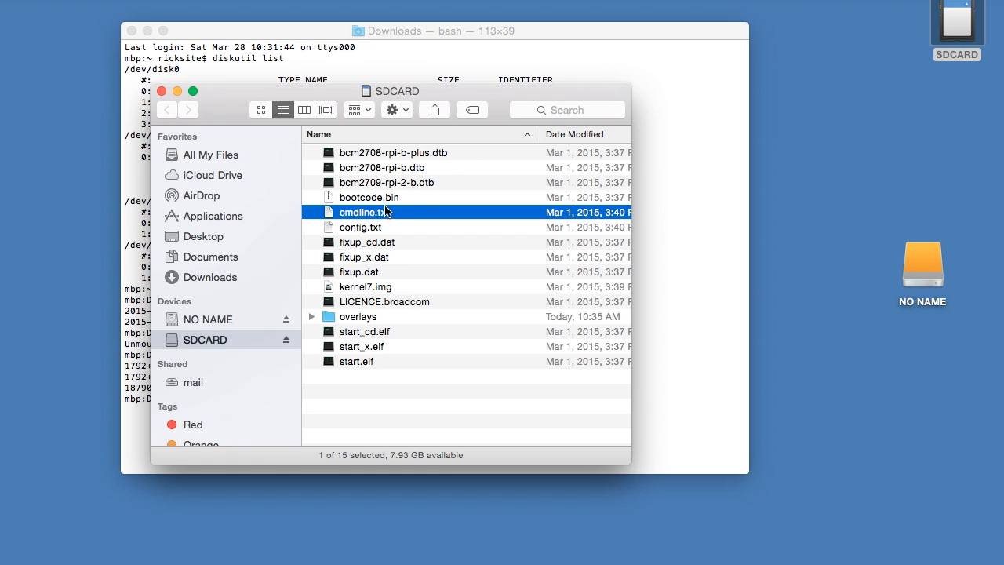
pyautogui.doubleClick(364, 212)
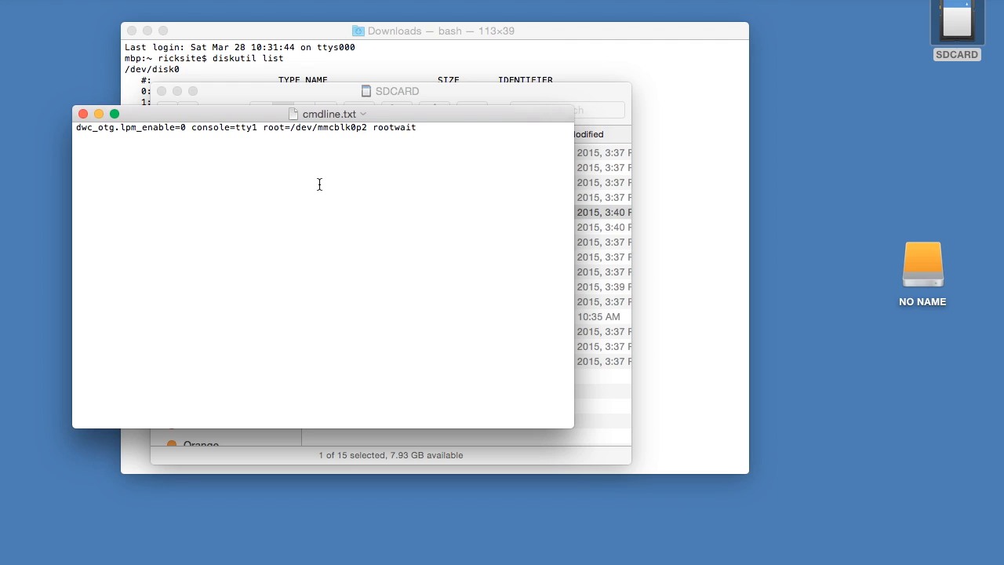
pyautogui.click(301, 127)
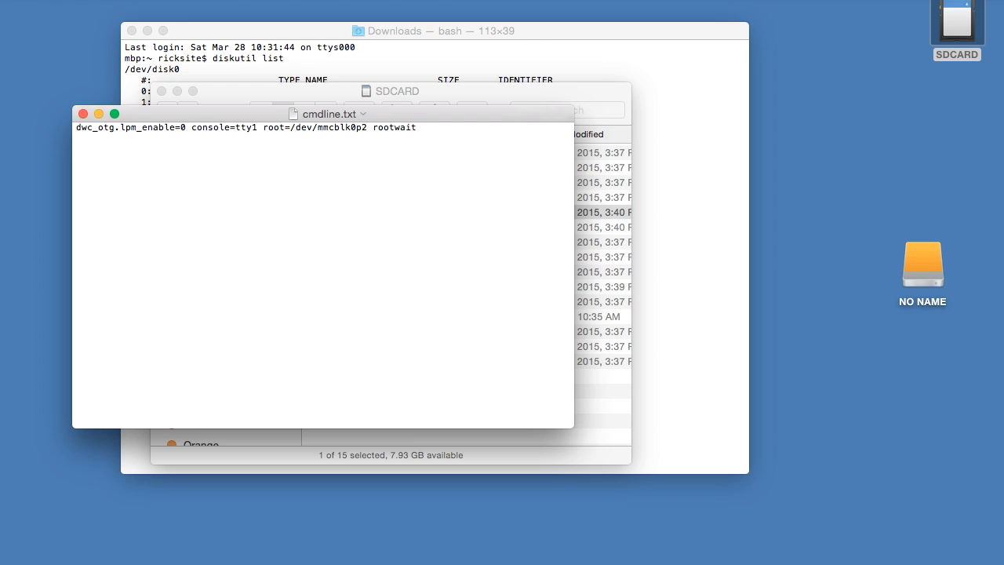
pyautogui.write('sda2')
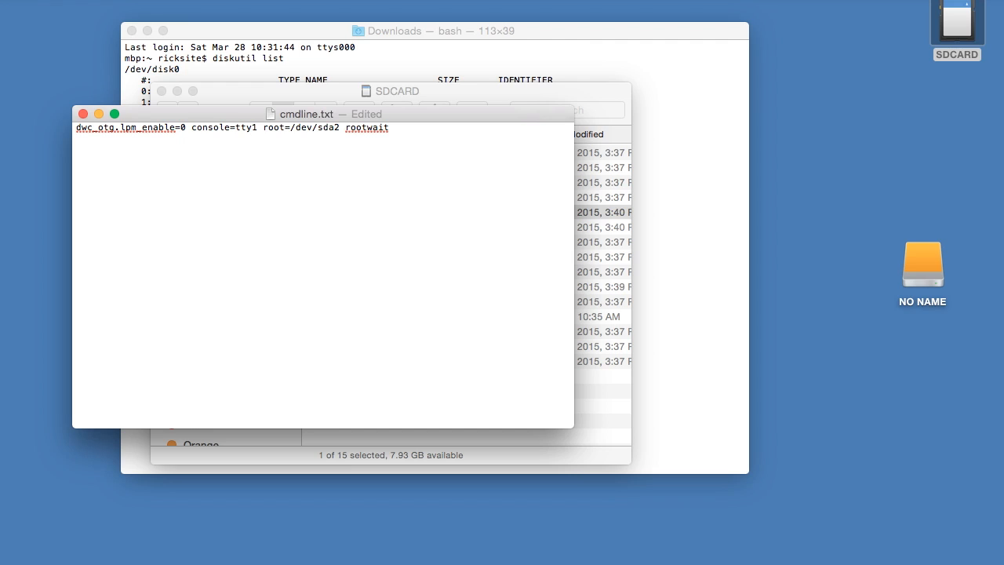
pyautogui.click(338, 127)
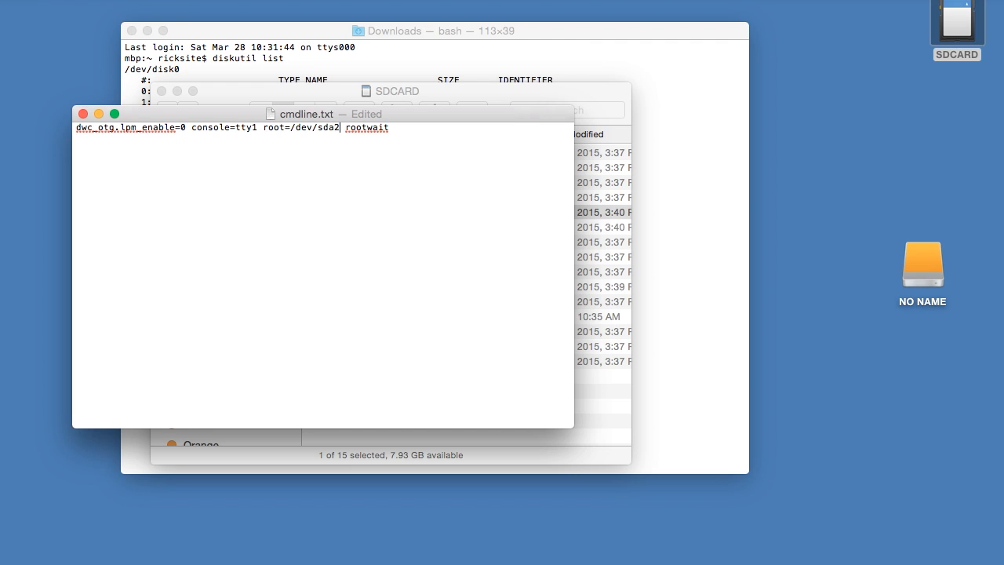
pyautogui.press('cmd+s')
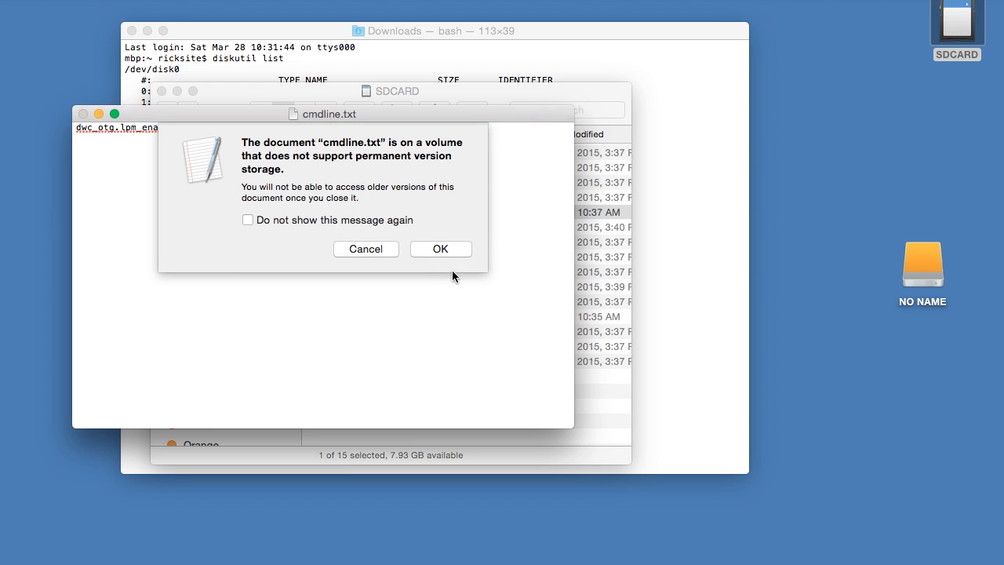
pyautogui.click(439, 248)
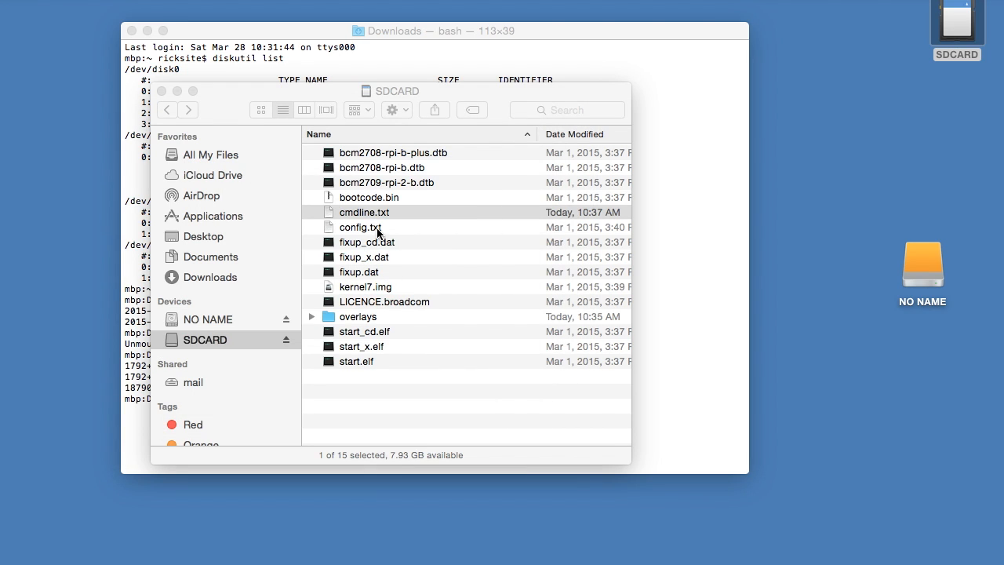
# Open config.txt from SDCARD and locate the arm_freq overclock section
pyautogui.click(364, 212)
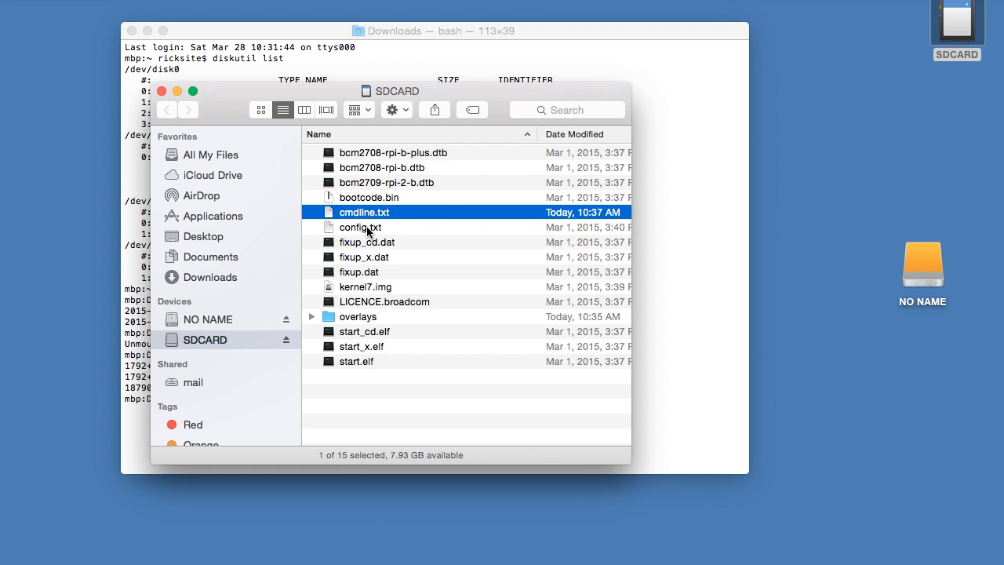
pyautogui.doubleClick(359, 226)
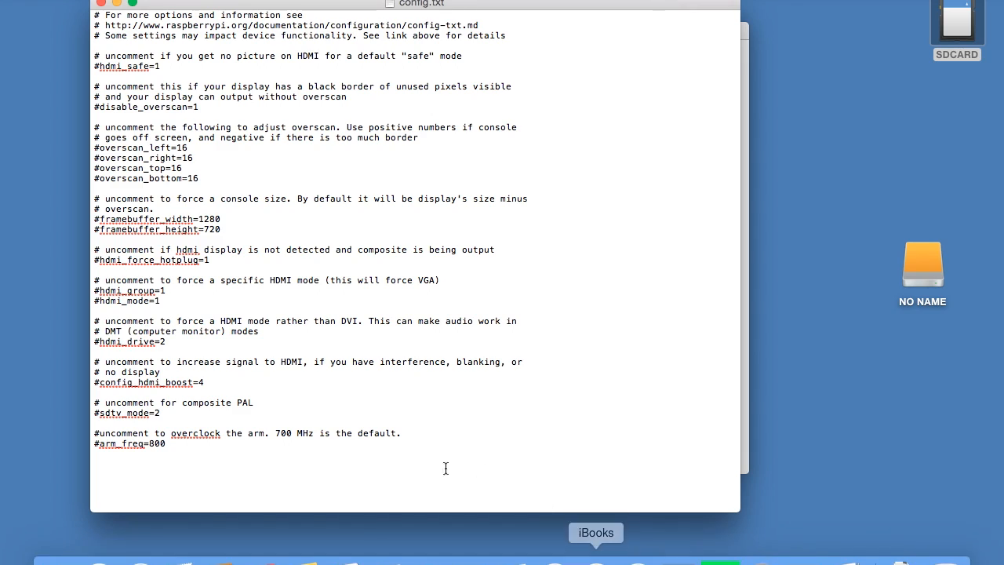
pyautogui.write('arm')
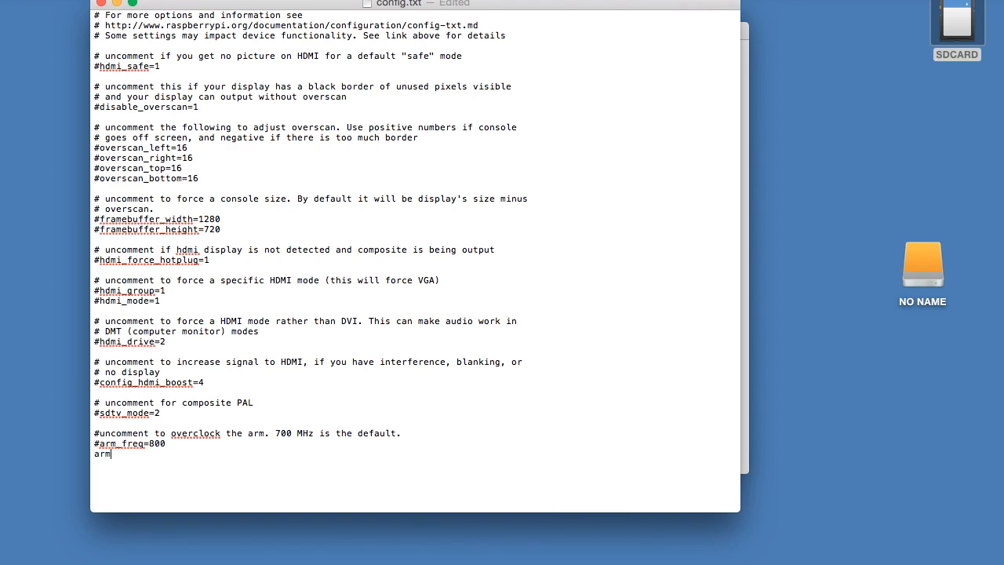
pyautogui.write('_freq=1000')
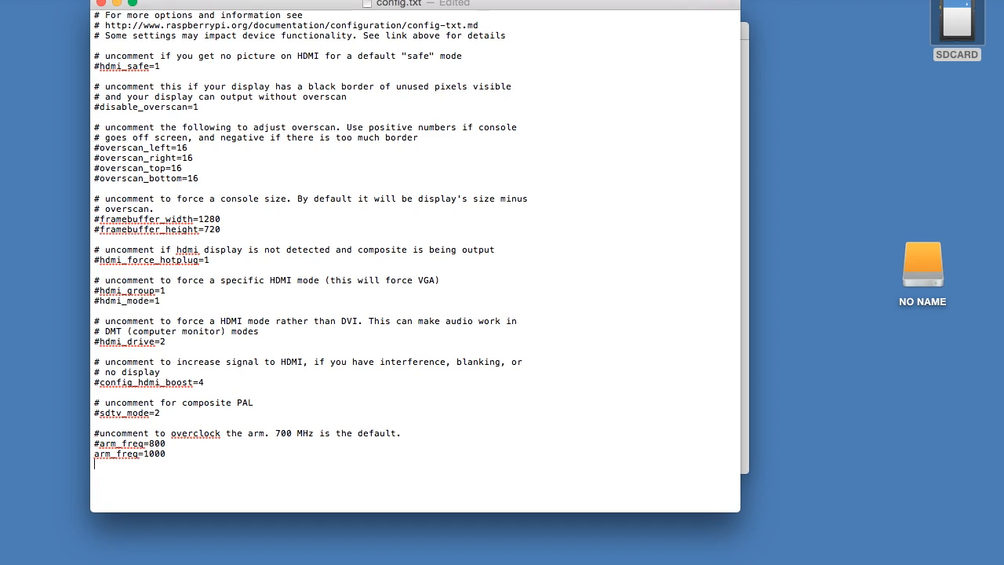
# Add core_freq=500, sdram_freq=500 and over_voltage=2 lines beneath arm_freq=1000
pyautogui.write('core_')
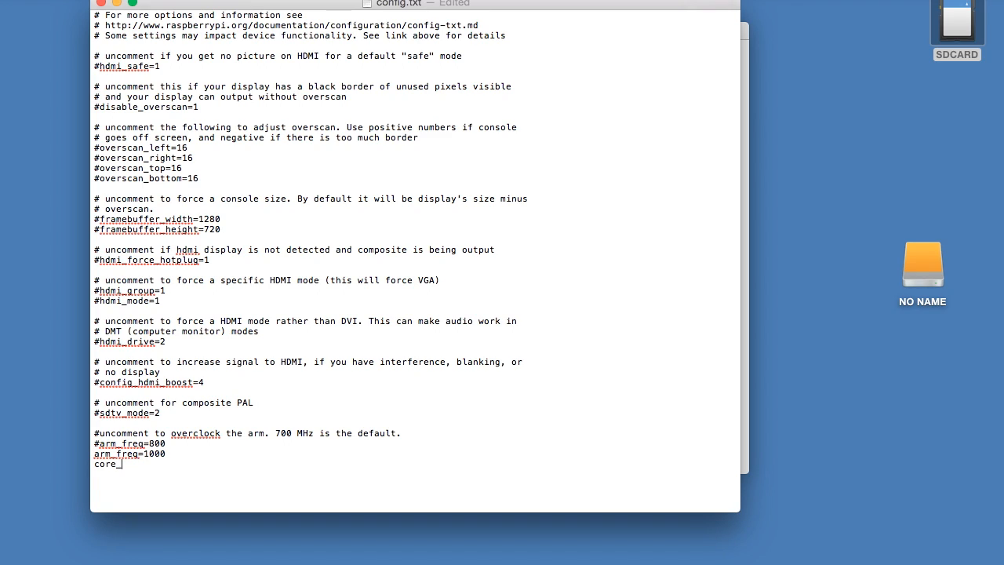
pyautogui.write('freq')
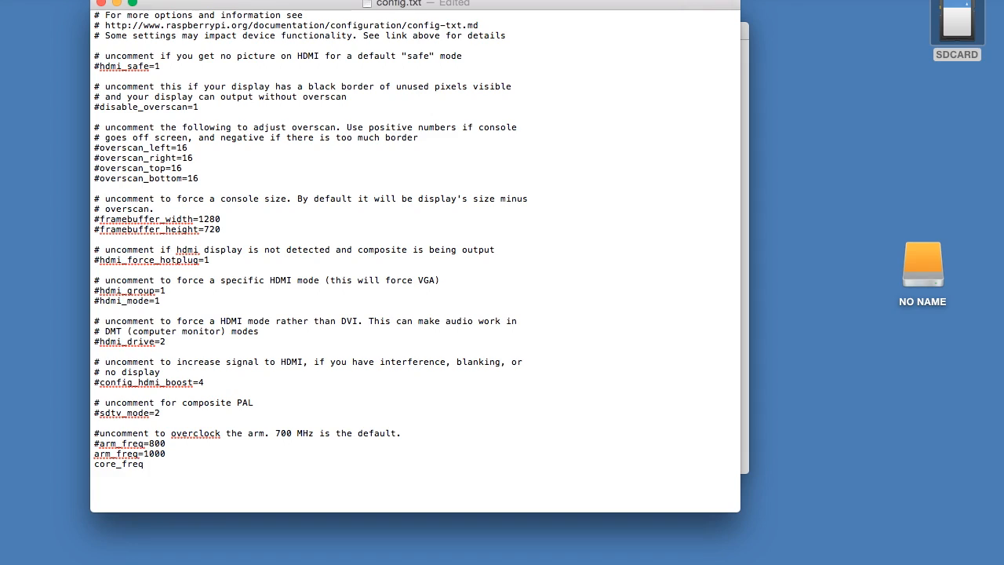
pyautogui.write('=500')
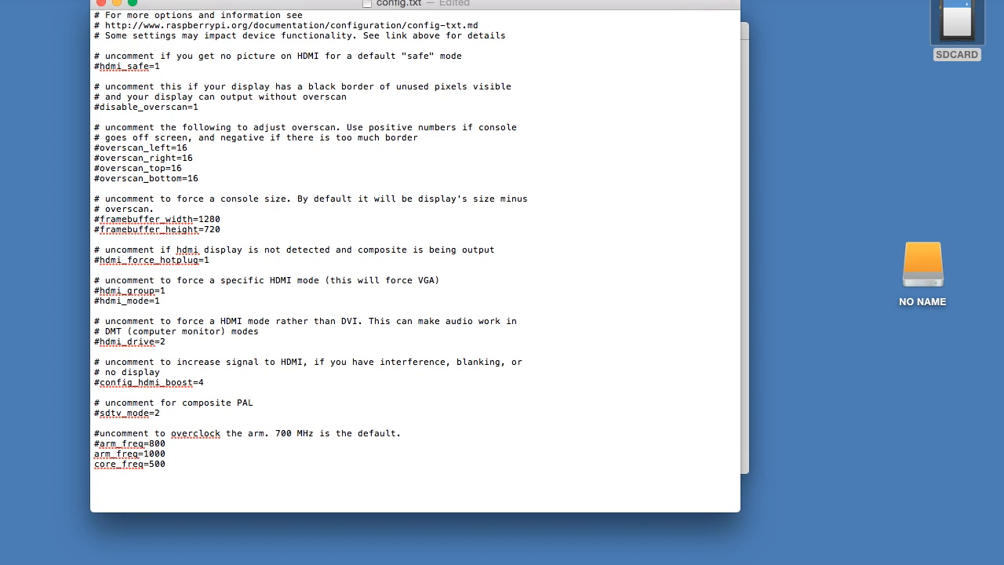
pyautogui.write('sdr')
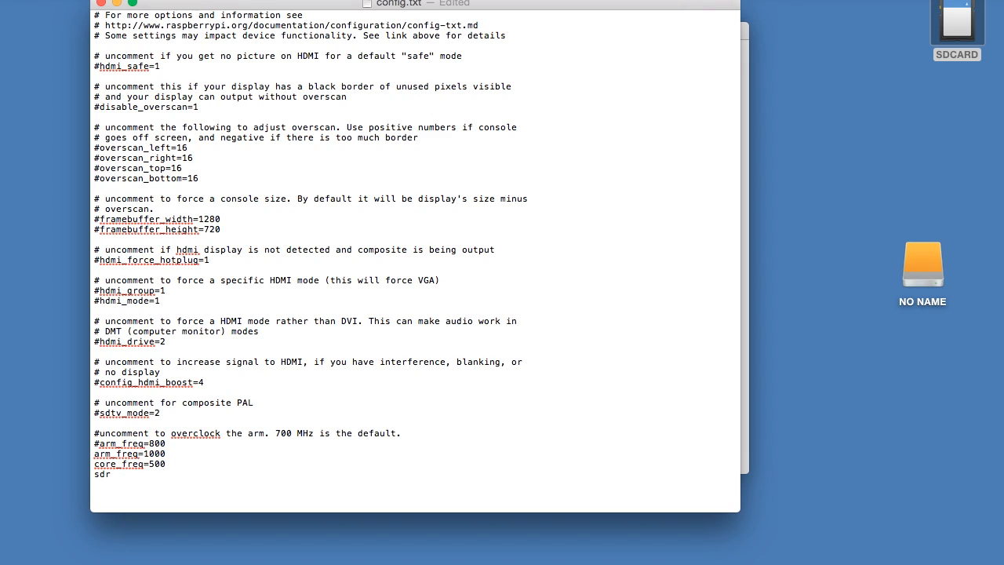
pyautogui.write('am_fr')
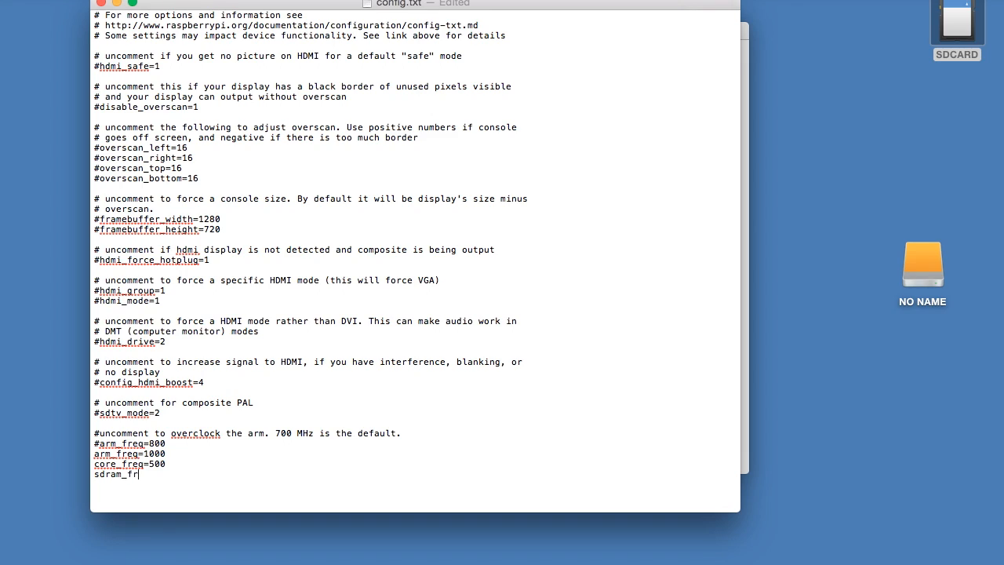
pyautogui.write('eq=')
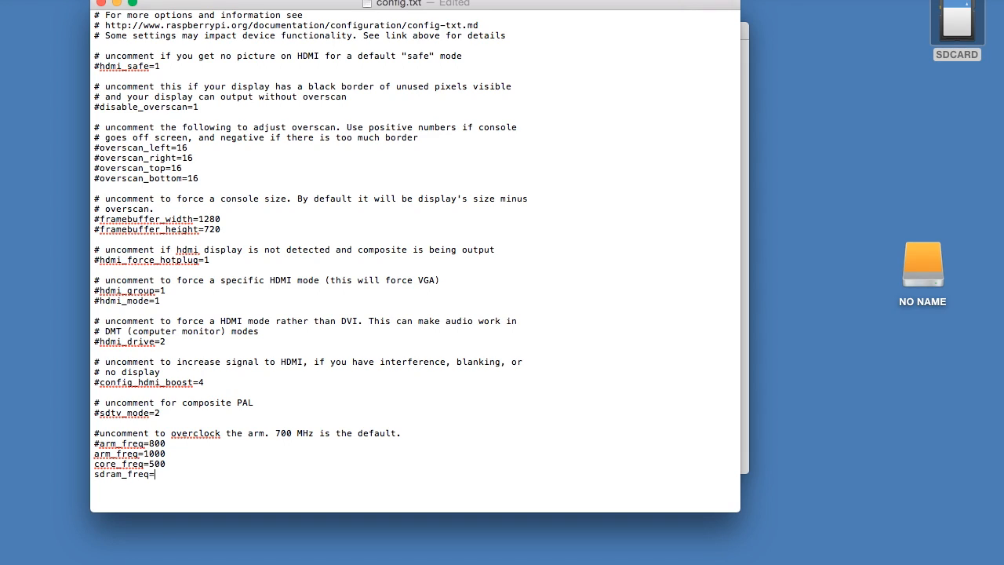
pyautogui.write('500')
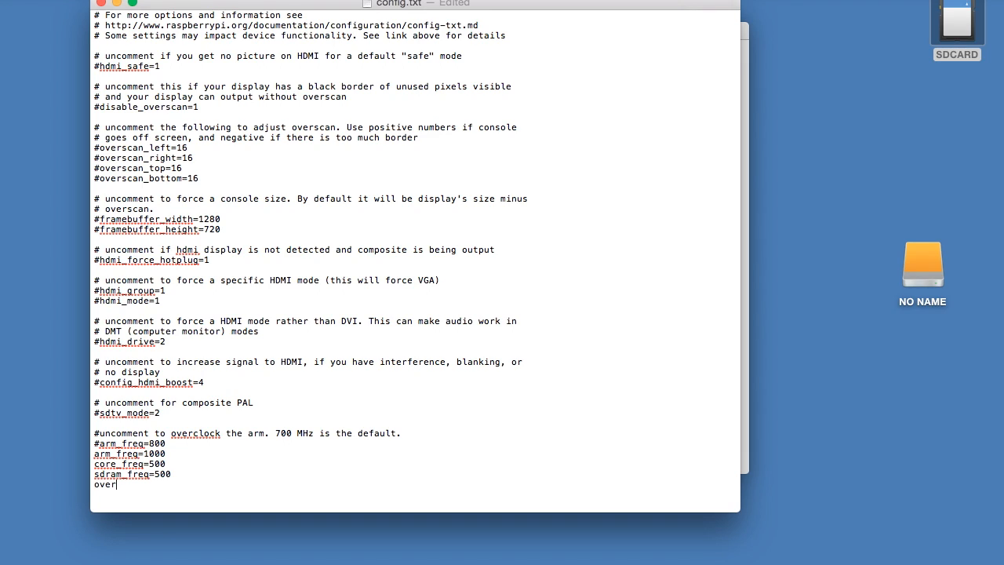
pyautogui.write('_voltage=')
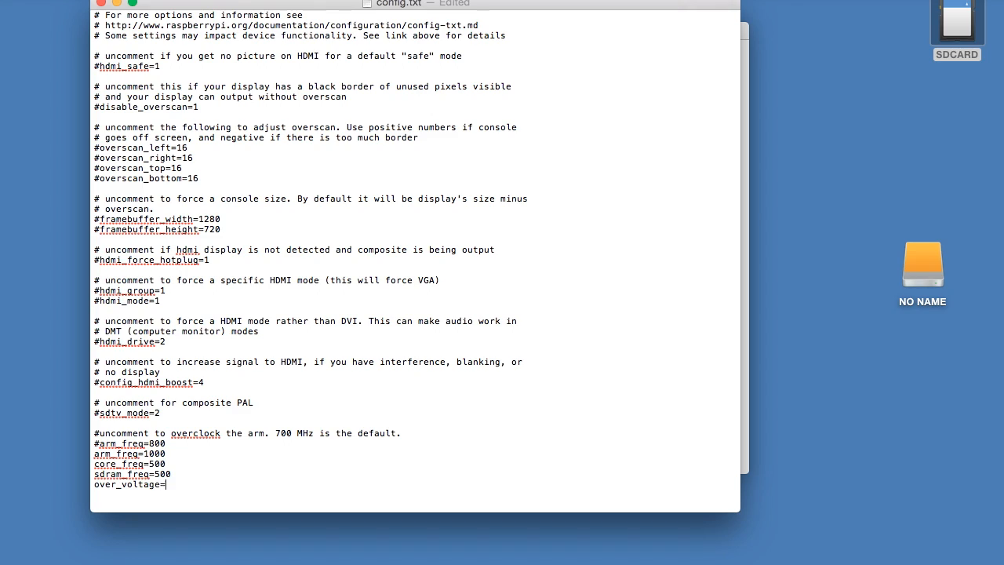
pyautogui.write('2')
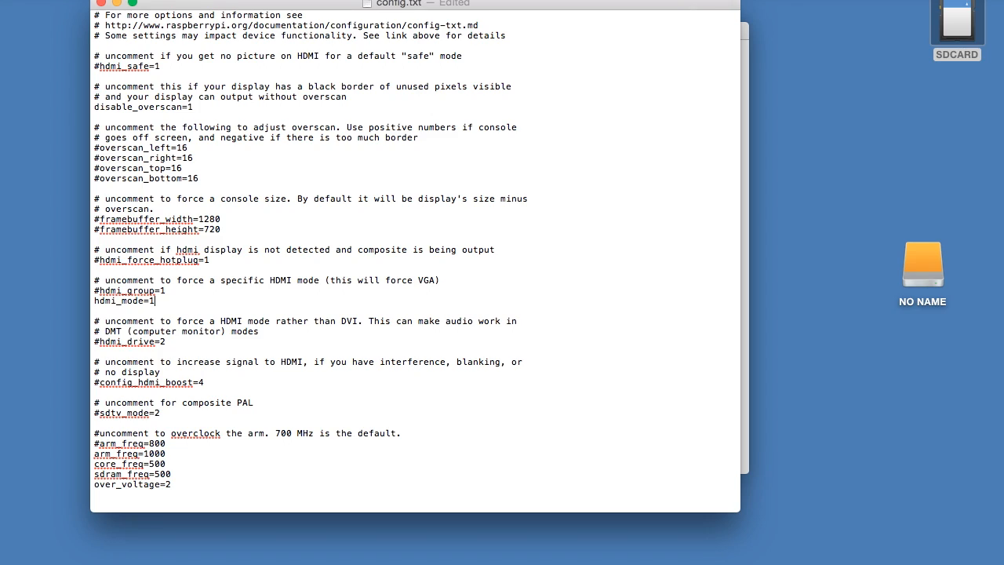
# Set hdmi_mode to 4 with disable_overscan=1 enabled, then leave config.txt
pyautogui.write('4')
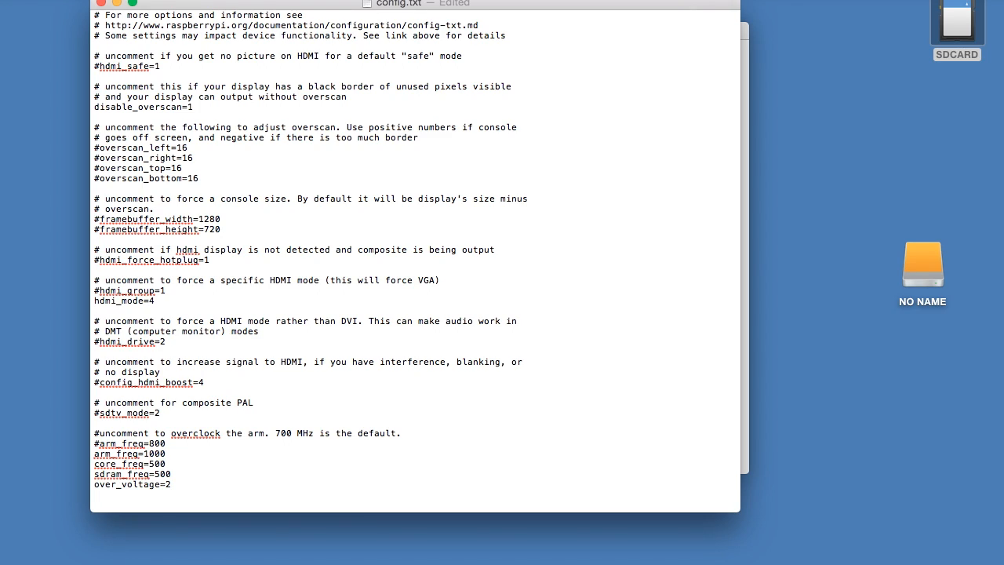
pyautogui.click(153, 301)
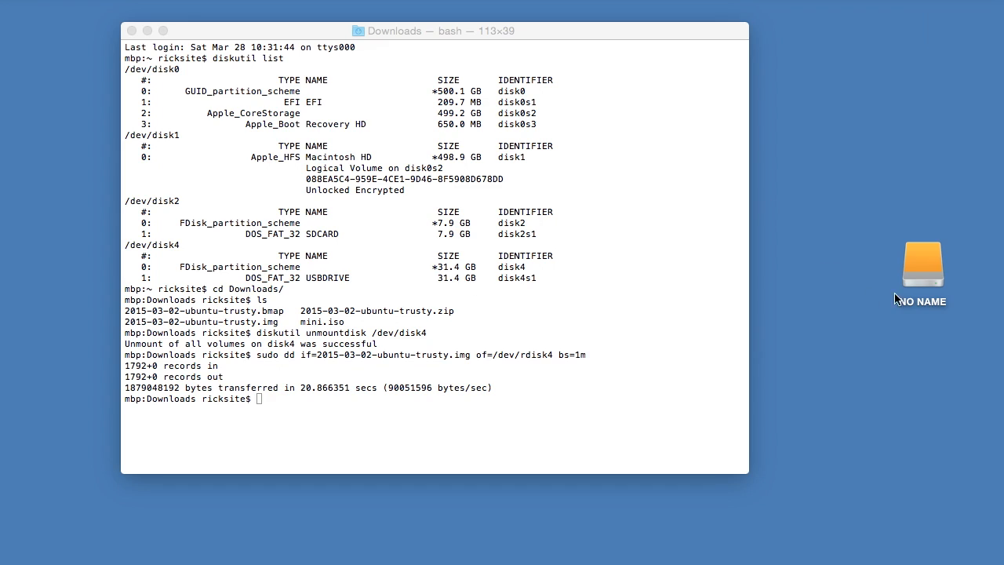
# Bring up the actions menu for the NO NAME USB drive on the desktop
pyautogui.rightClick(922, 267)
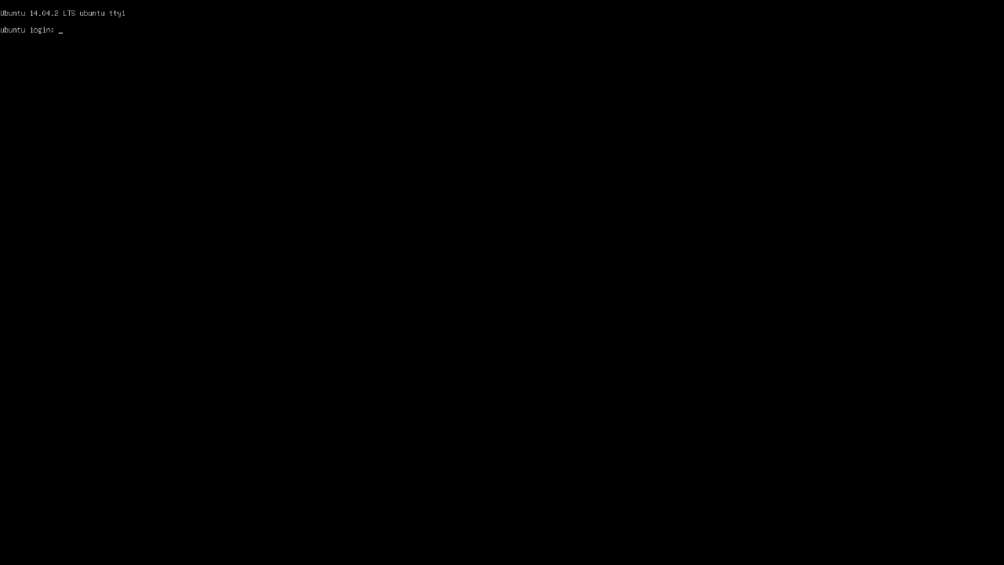
# Log in as the ubuntu user and begin a sudo command at the fresh prompt
pyautogui.write('ubuntu')
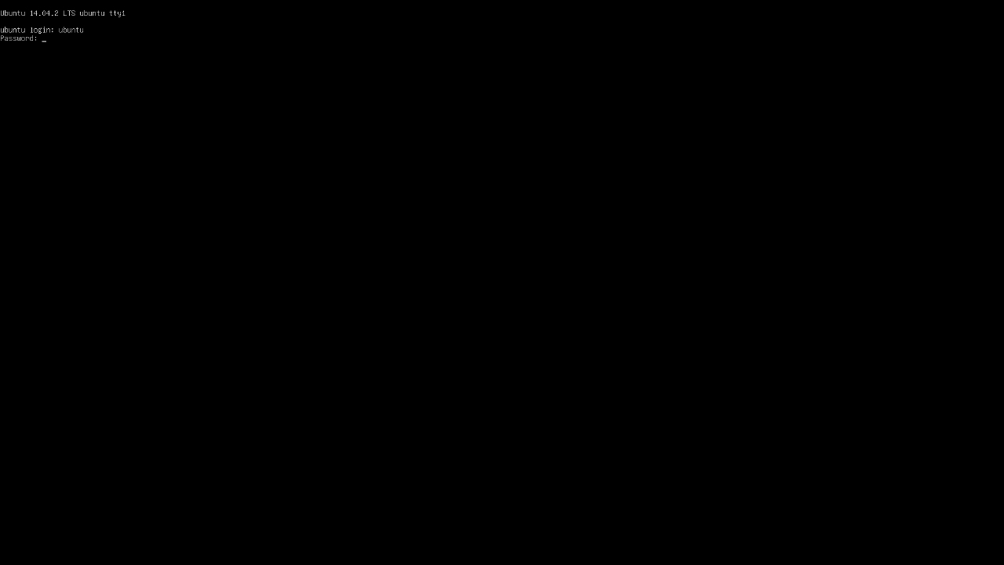
pyautogui.press('Return')
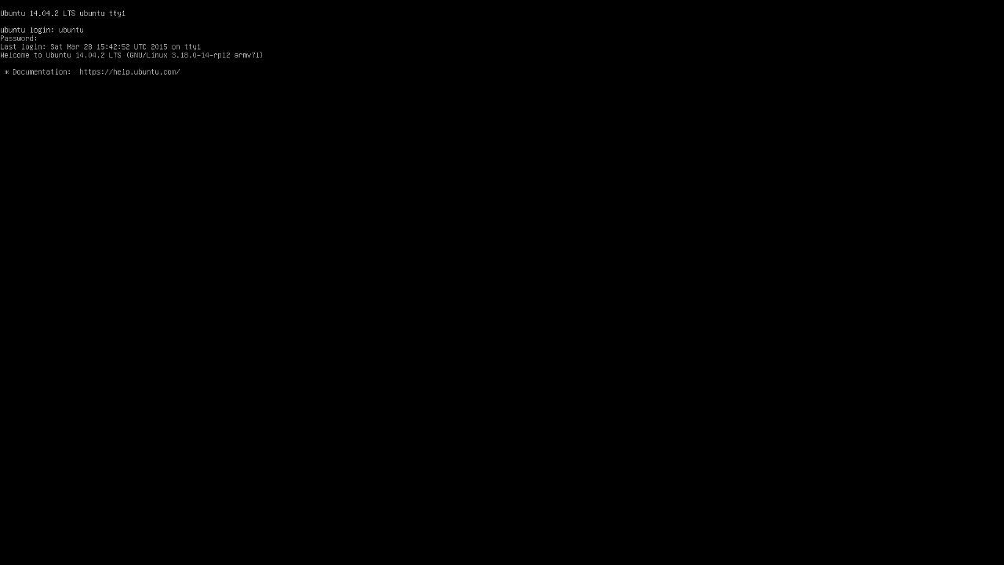
pyautogui.press('Return')
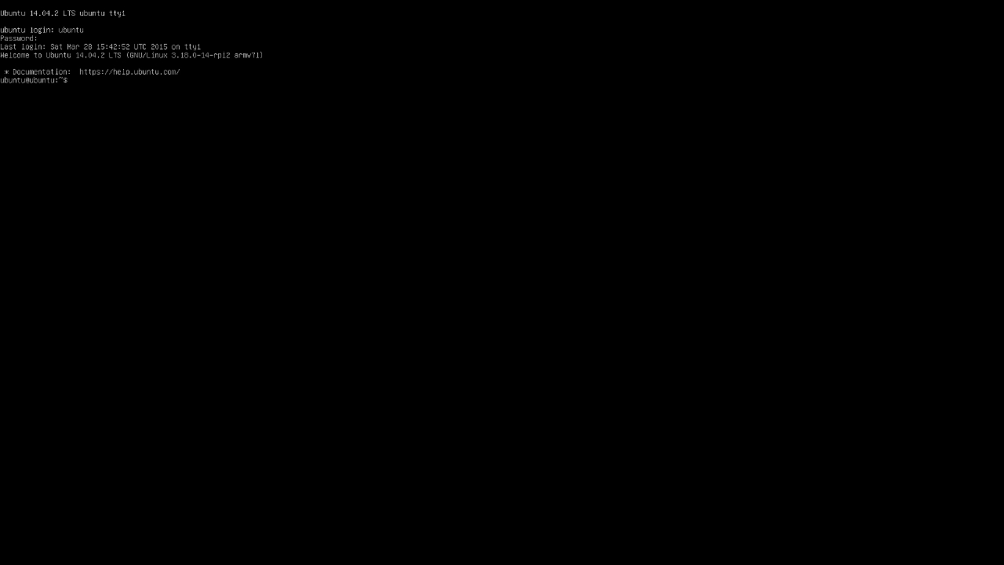
pyautogui.write('sudo')
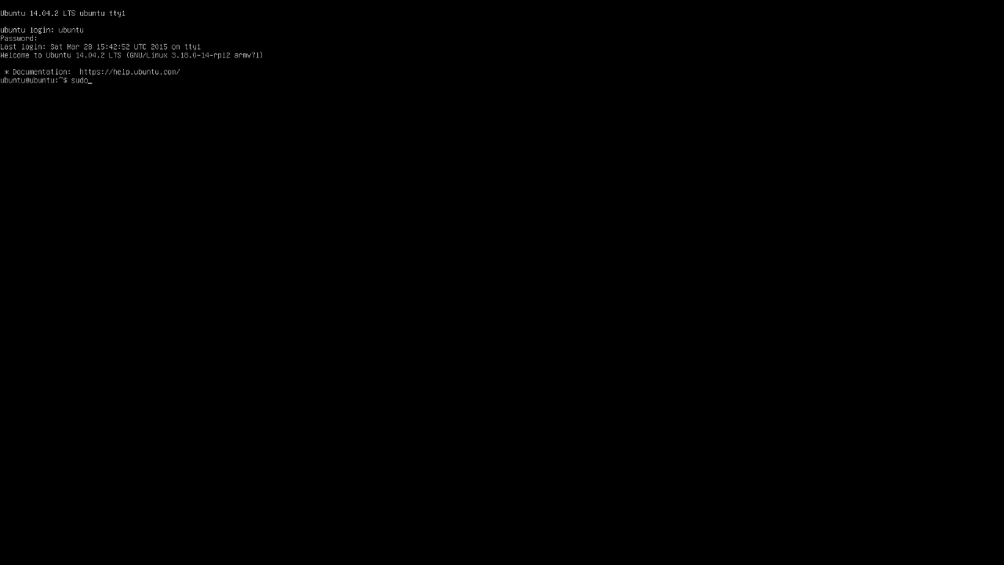
# Run sudo dpkg-reconfigure console-setup to start the console font wizard
pyautogui.write('dp')
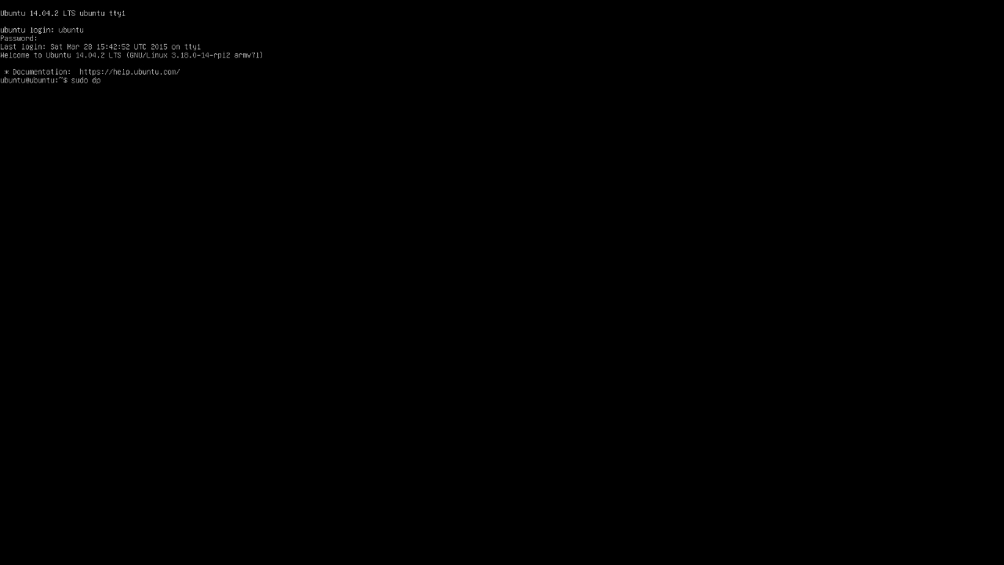
pyautogui.write('kg-')
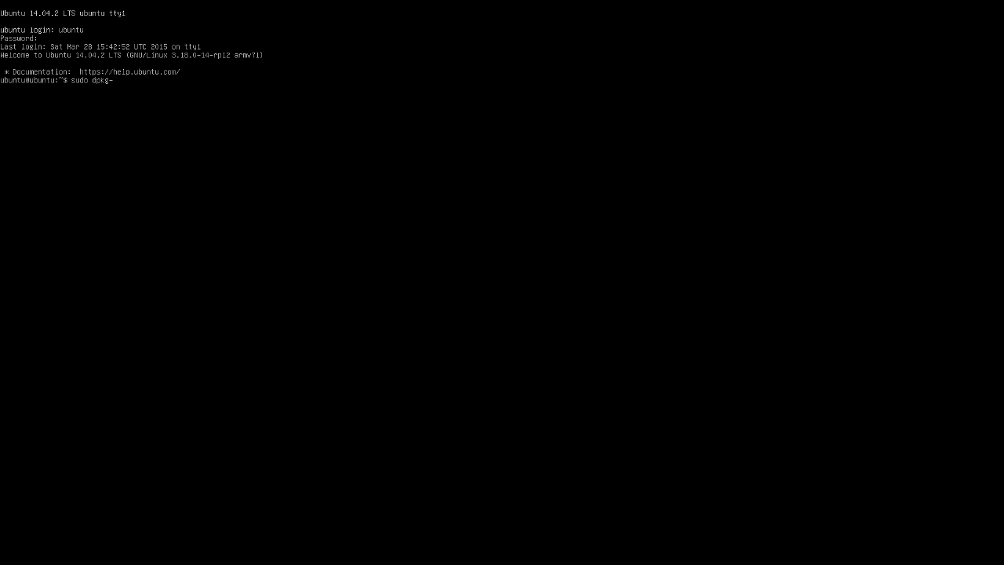
pyautogui.write('reconfigure')
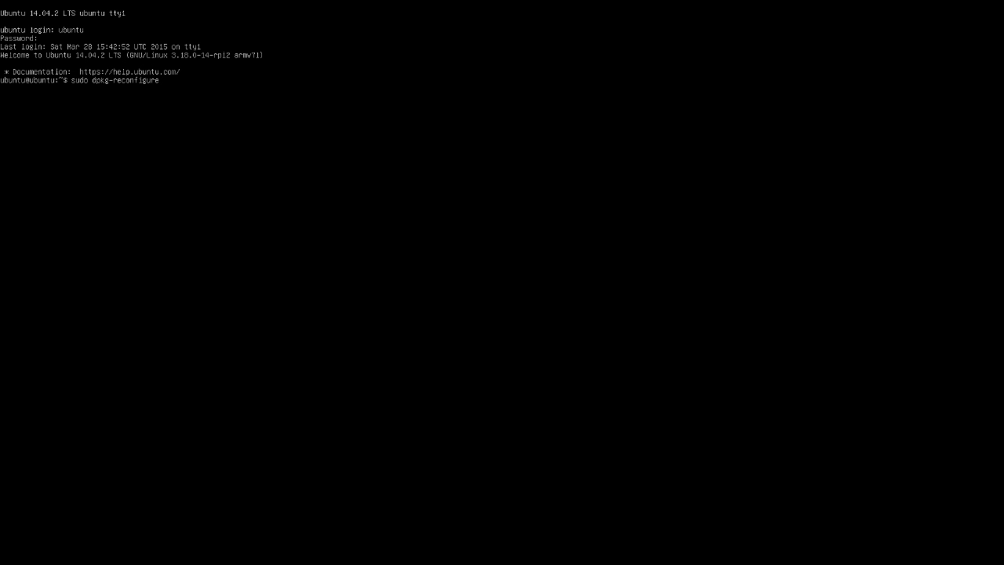
pyautogui.write('console-setup')
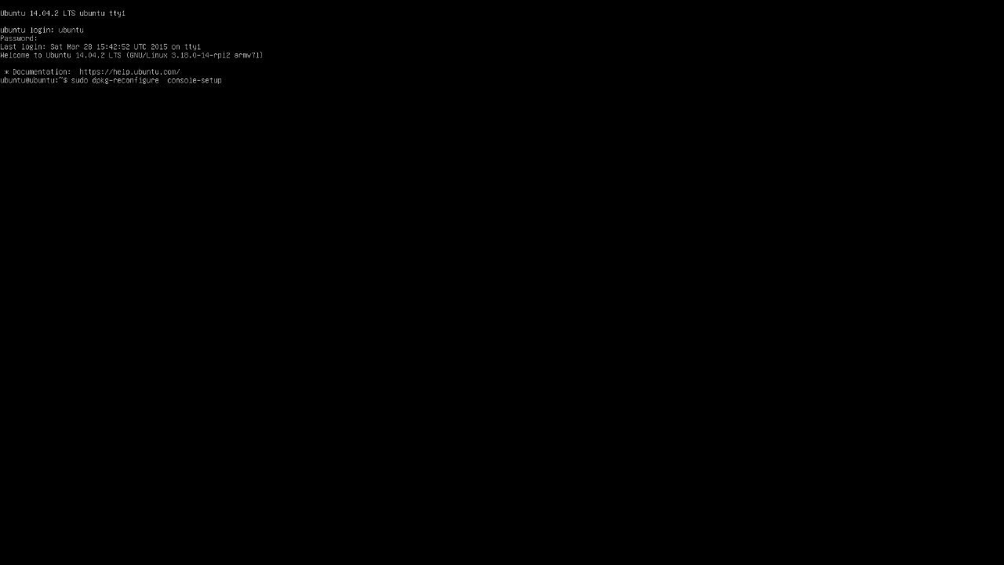
pyautogui.press('Return')
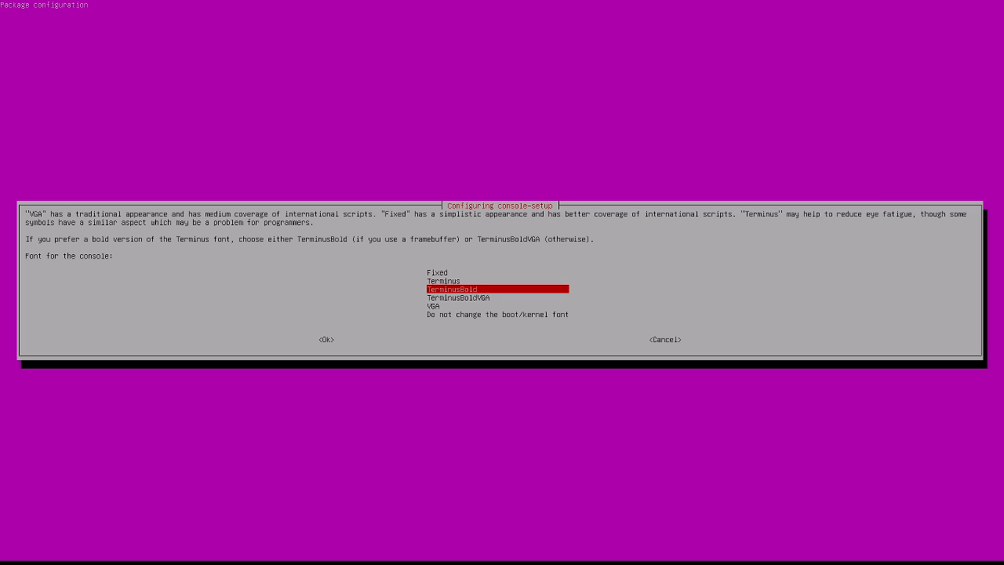
# Choose the TerminusBold font at the 32x16 size and confirm
pyautogui.click(326, 339)
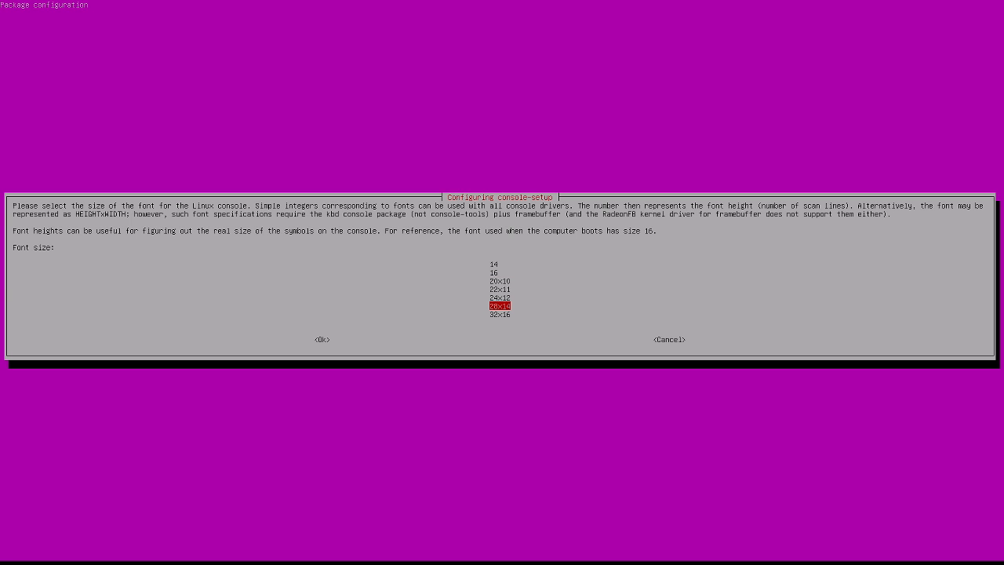
pyautogui.press('Down')
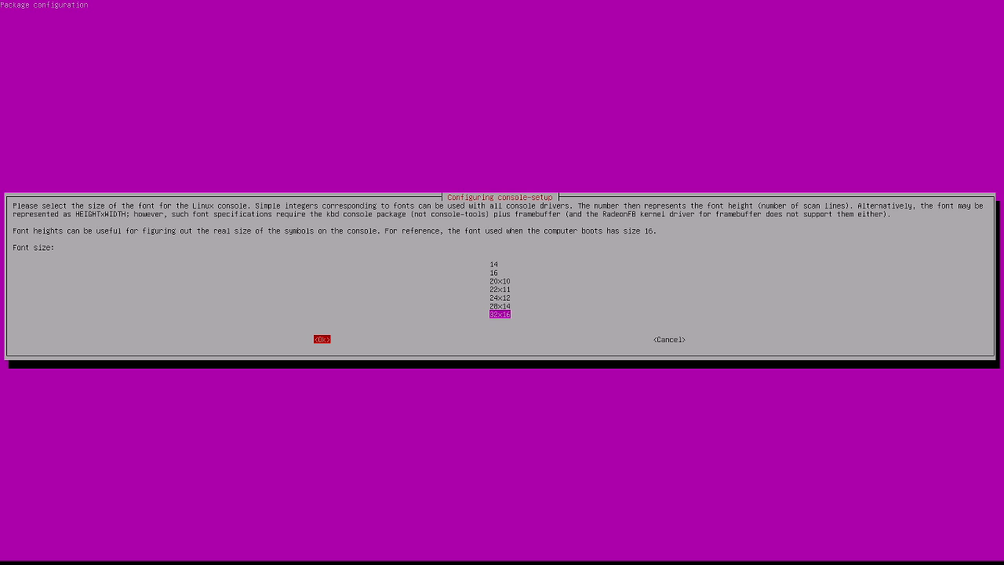
pyautogui.click(320, 339)
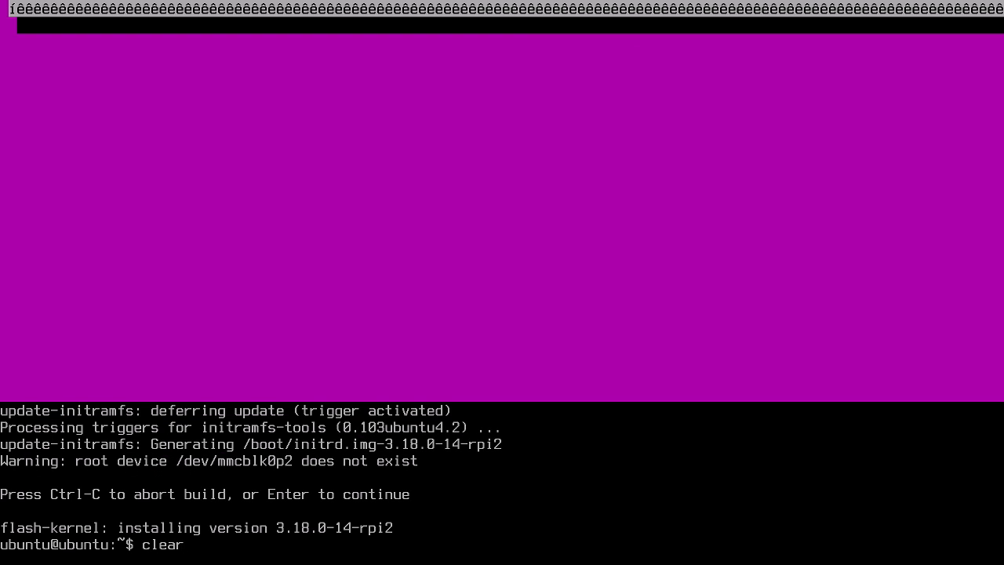
# Return to the prompt after df -h and begin a sudo fdisk command
pyautogui.press('Return')
pyautogui.write('df -h')
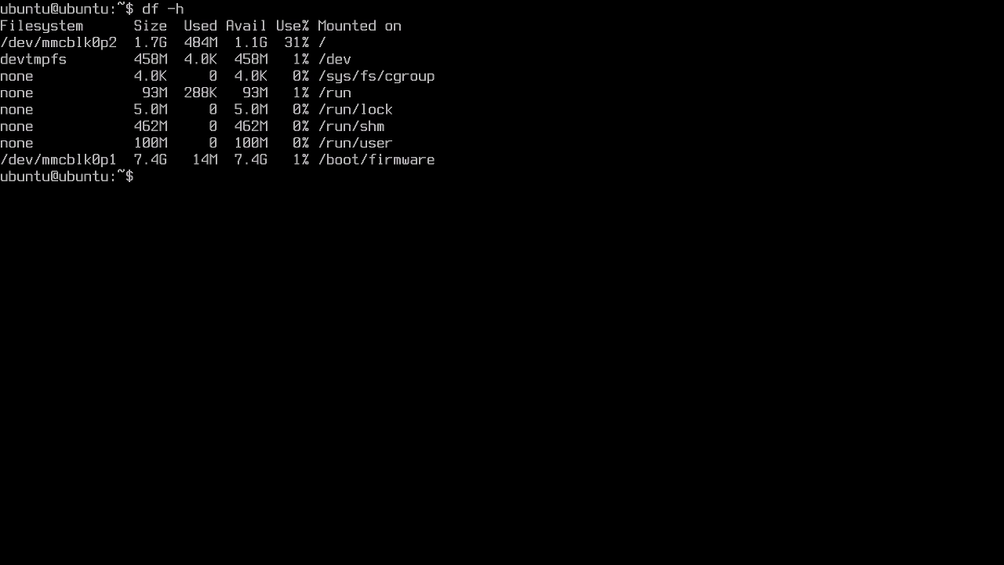
pyautogui.write('sudo fdisk')
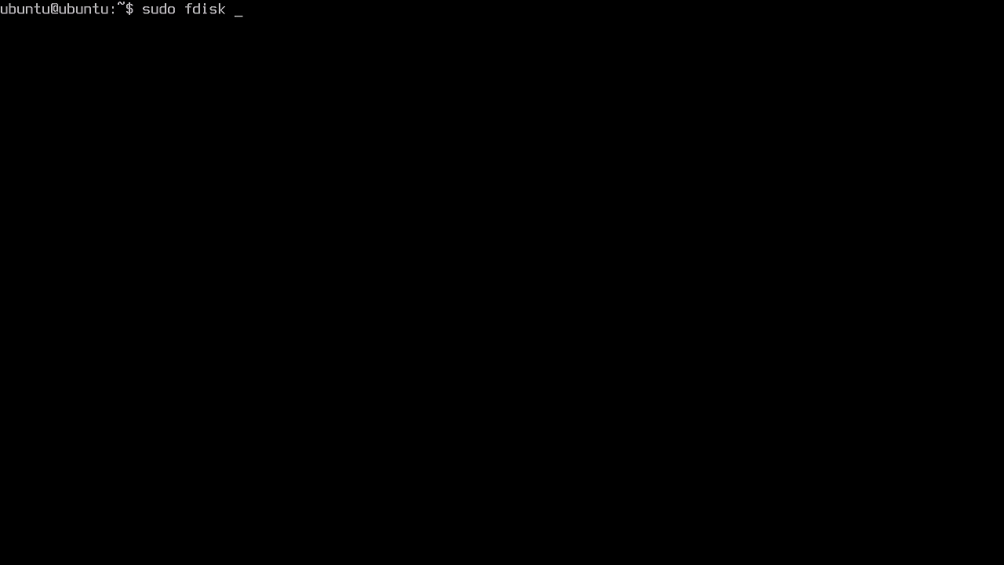
# Run fdisk on /dev/sda, show the partition table and delete partition 2
pyautogui.write('/dev')
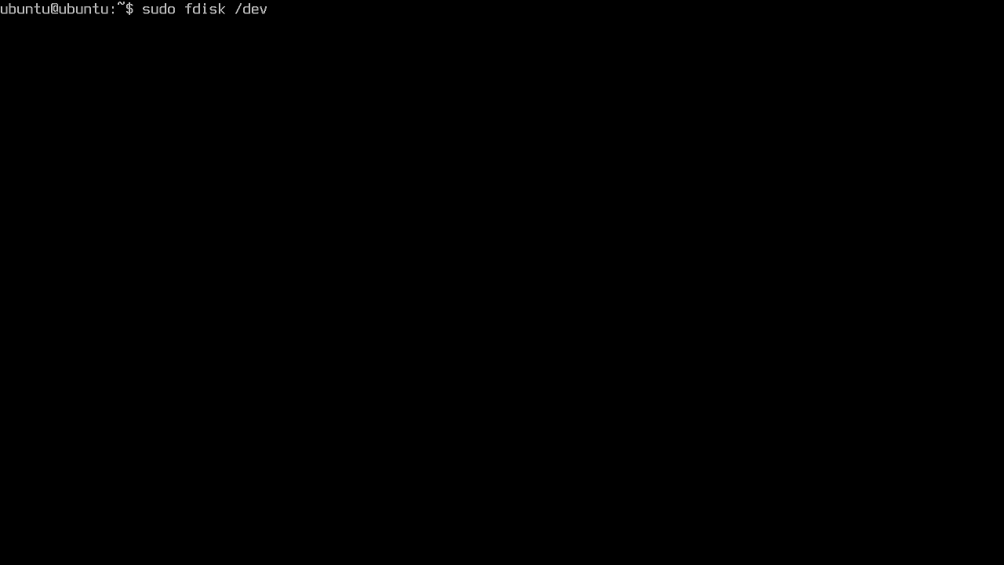
pyautogui.write('/sda')
pyautogui.write('p')
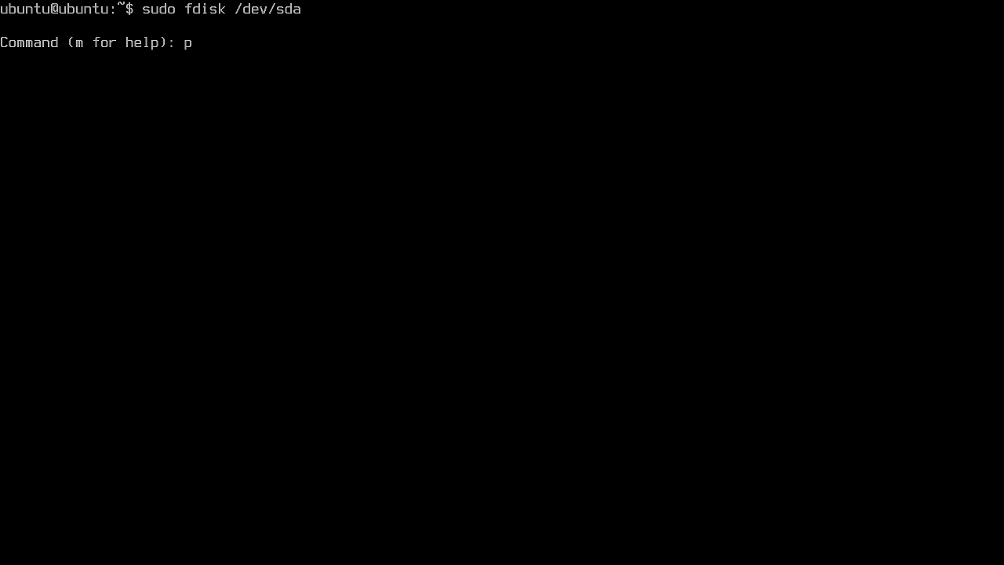
pyautogui.press('Return')
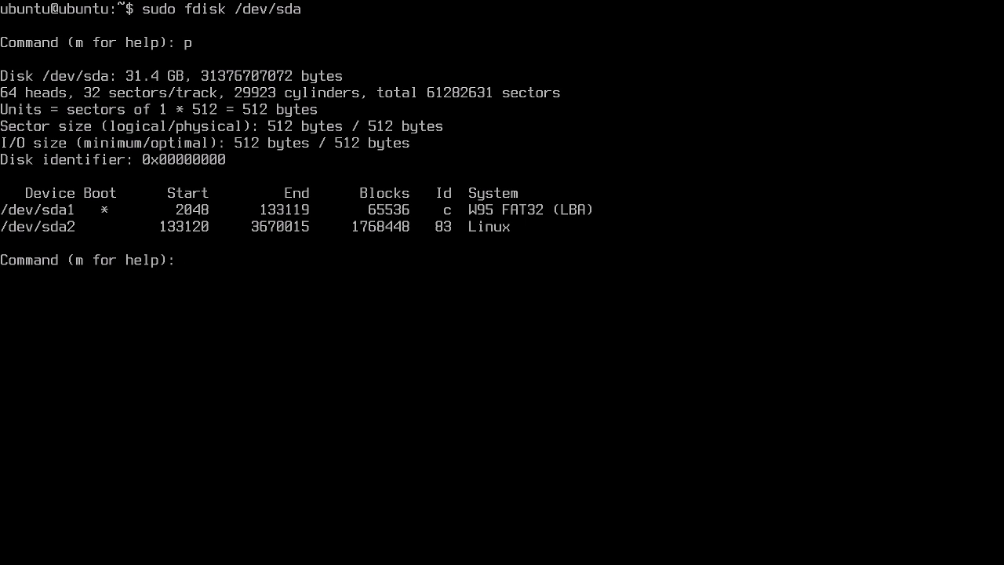
pyautogui.write('d')
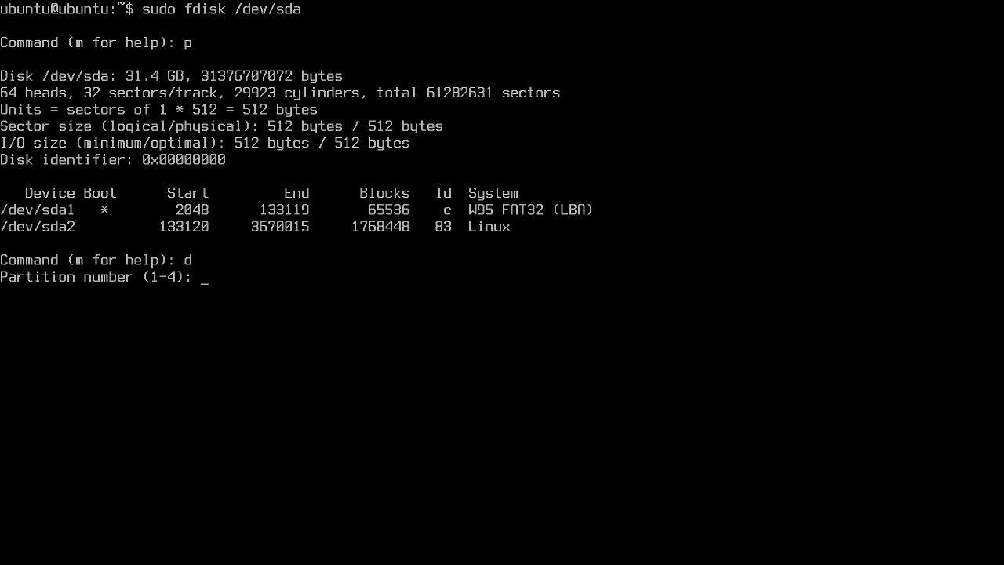
pyautogui.write('2')
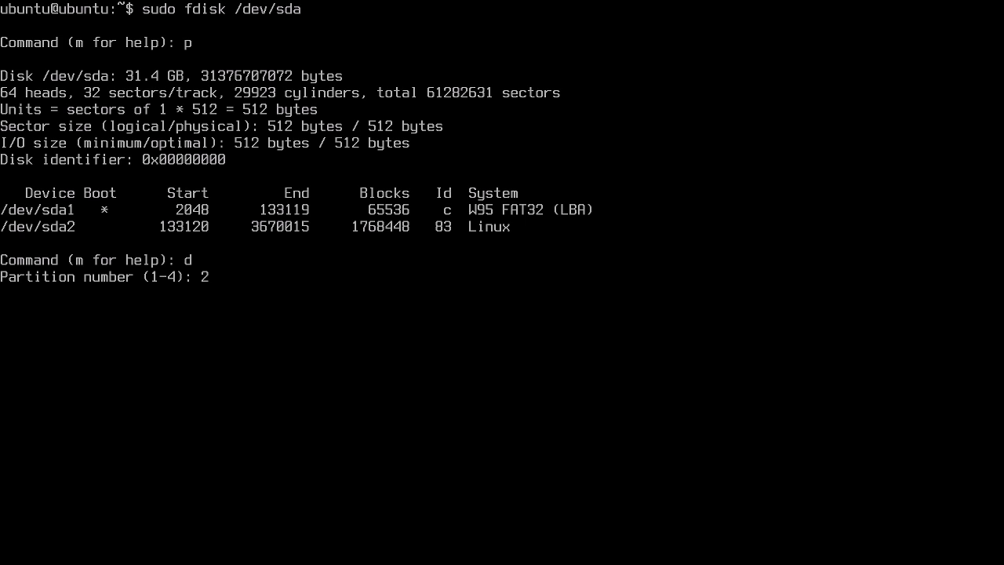
pyautogui.press('Return')
pyautogui.write('n')
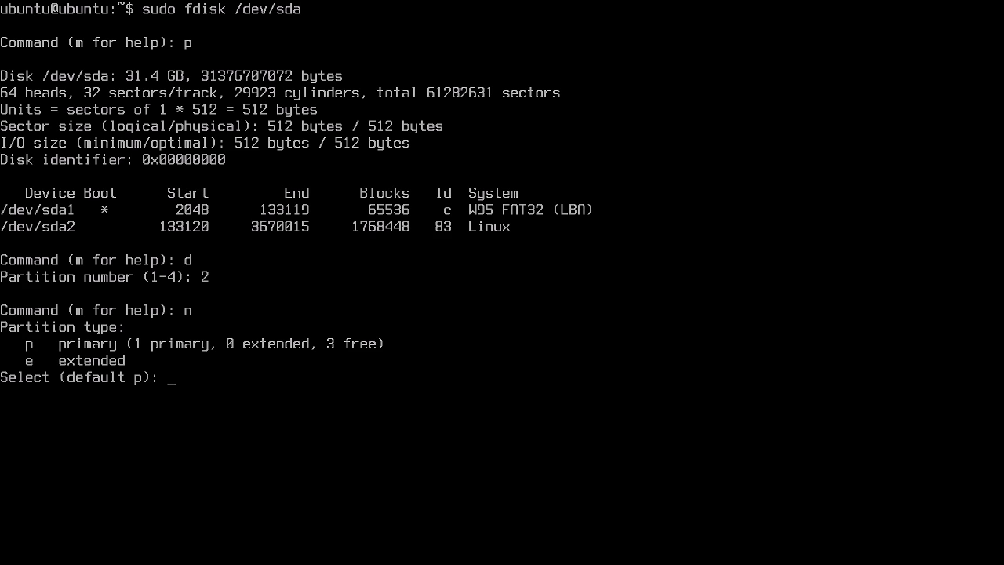
# Recreate primary partition 2 from sector 133120 to the disk's end, write the table, and sudo reboot
pyautogui.write('p')
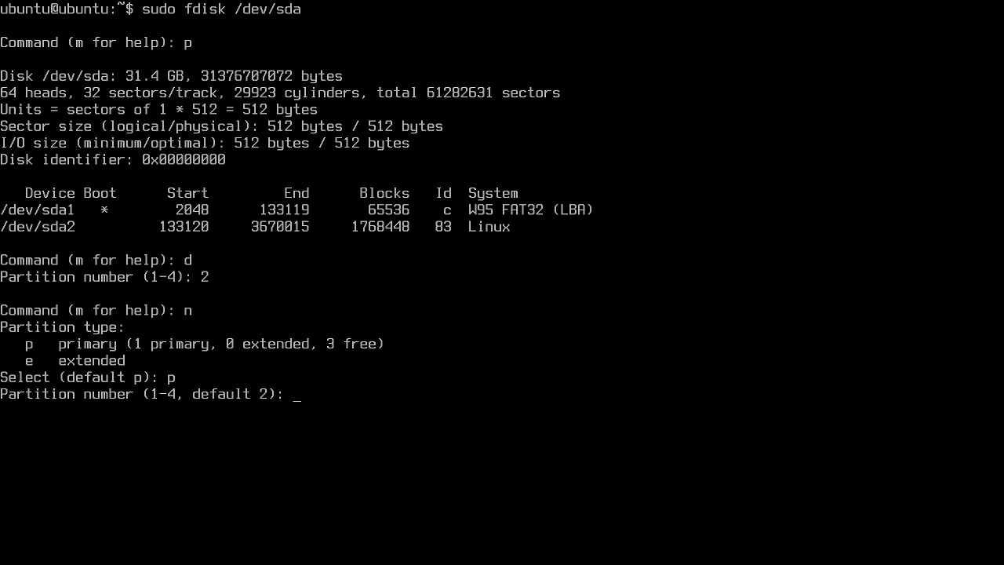
pyautogui.write('2')
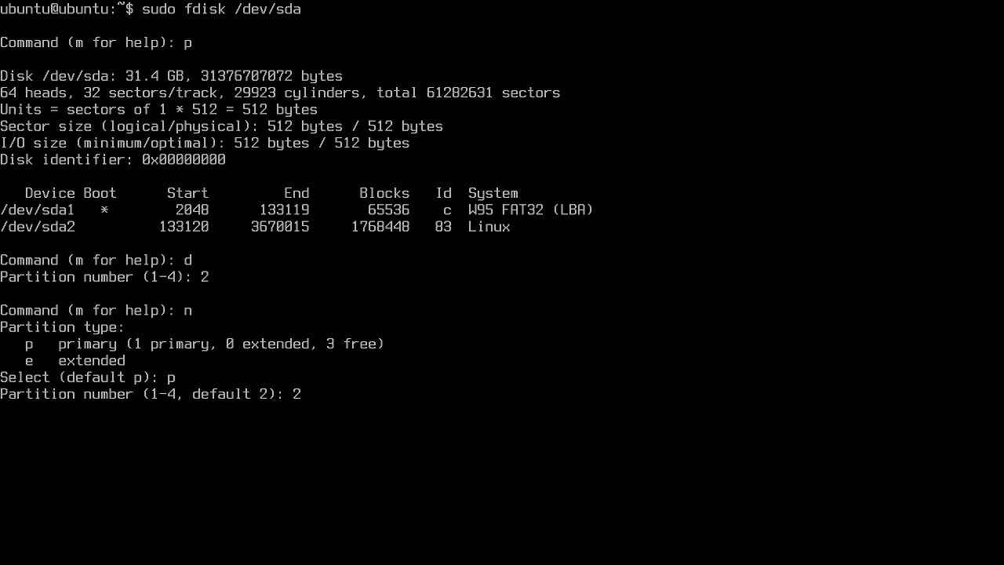
pyautogui.press('Return')
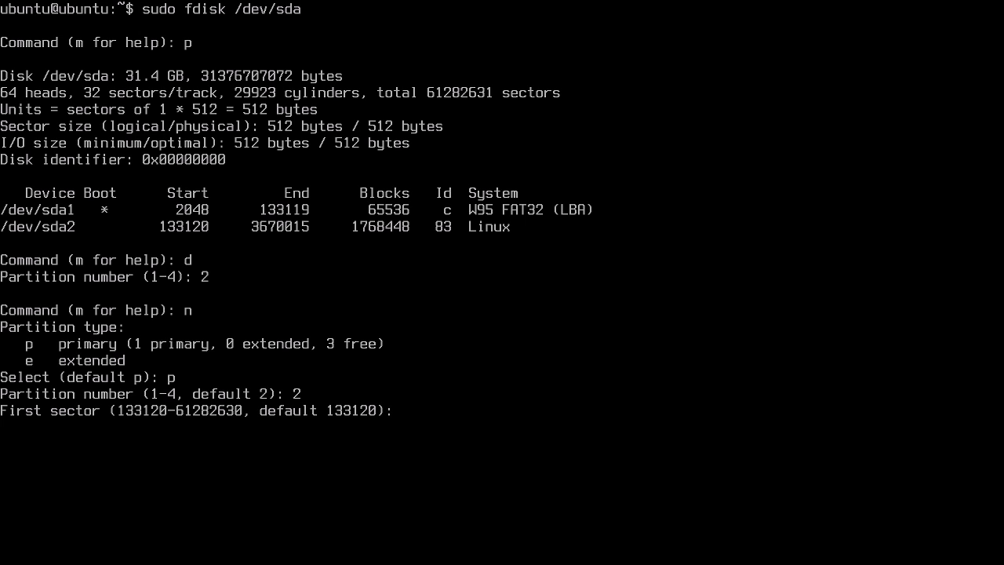
pyautogui.press('Return')
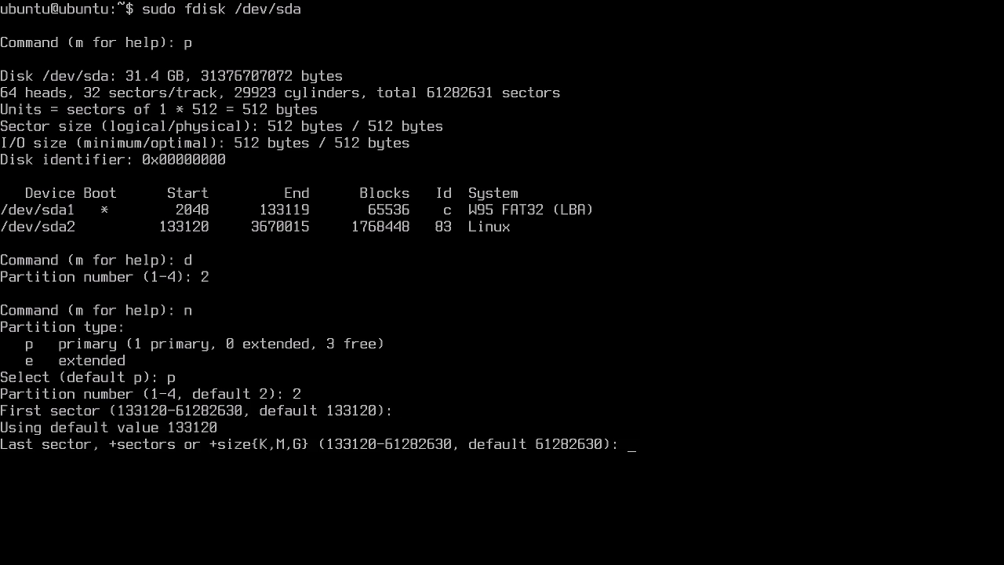
pyautogui.press('Return')
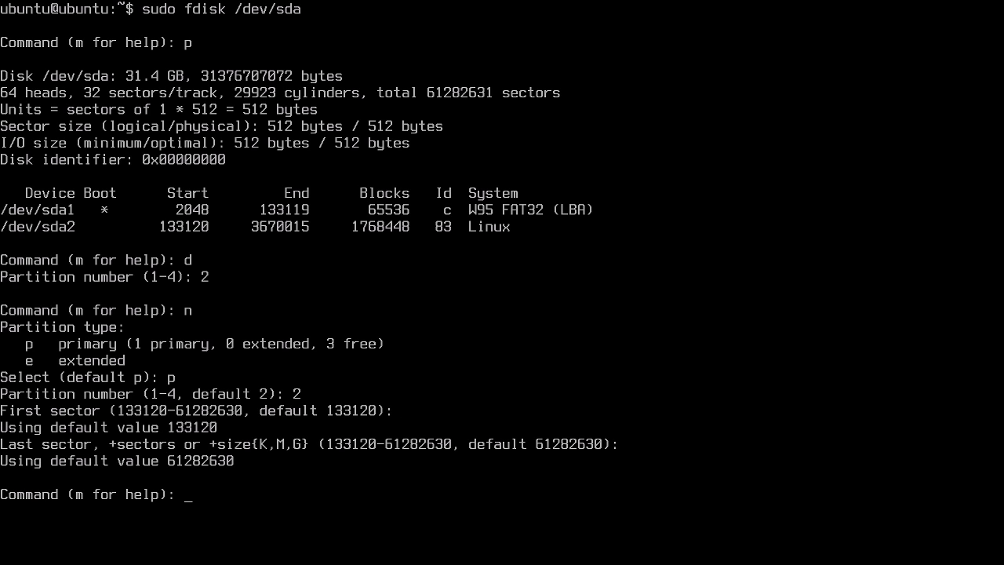
pyautogui.write('w')
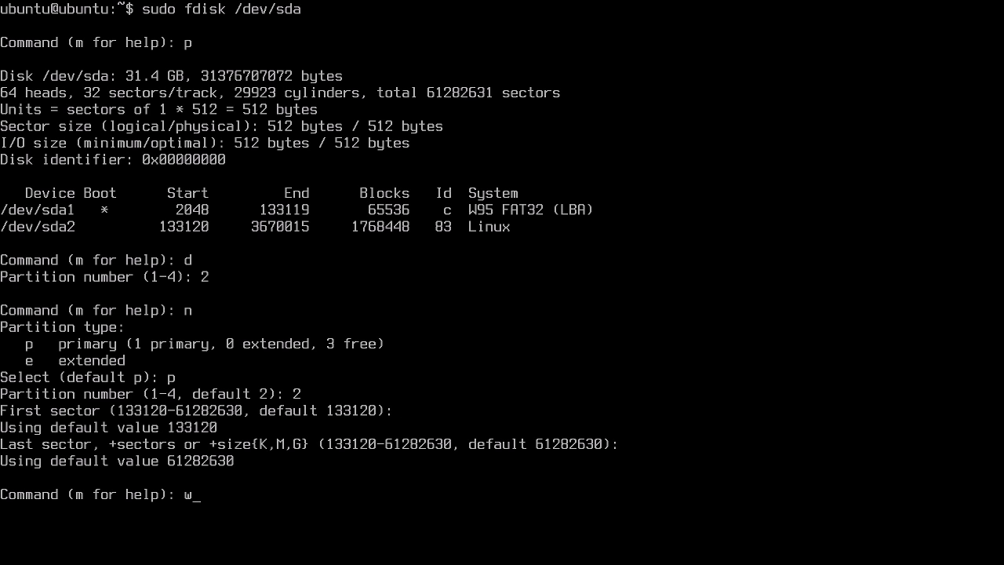
pyautogui.press('Return')
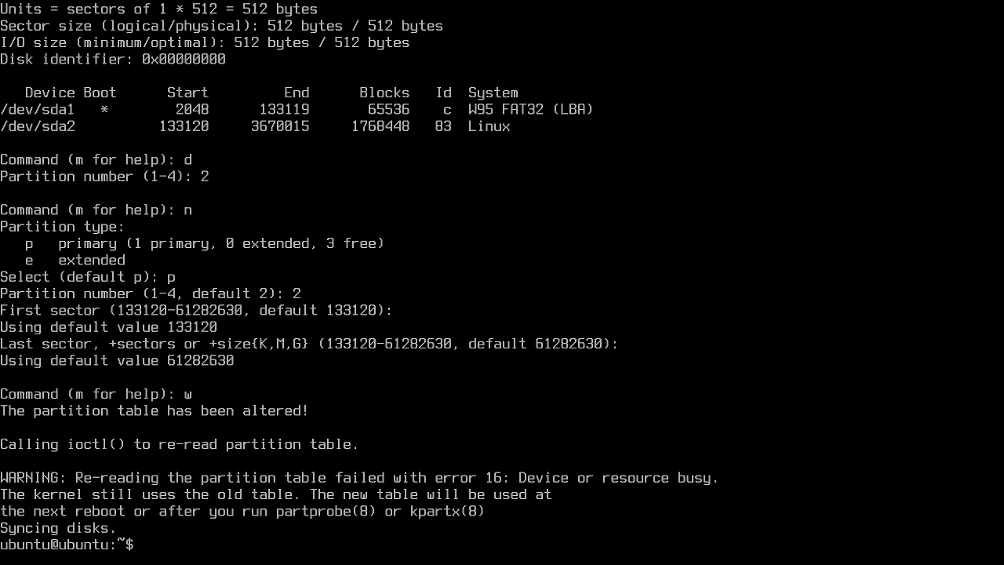
pyautogui.write('sudo')
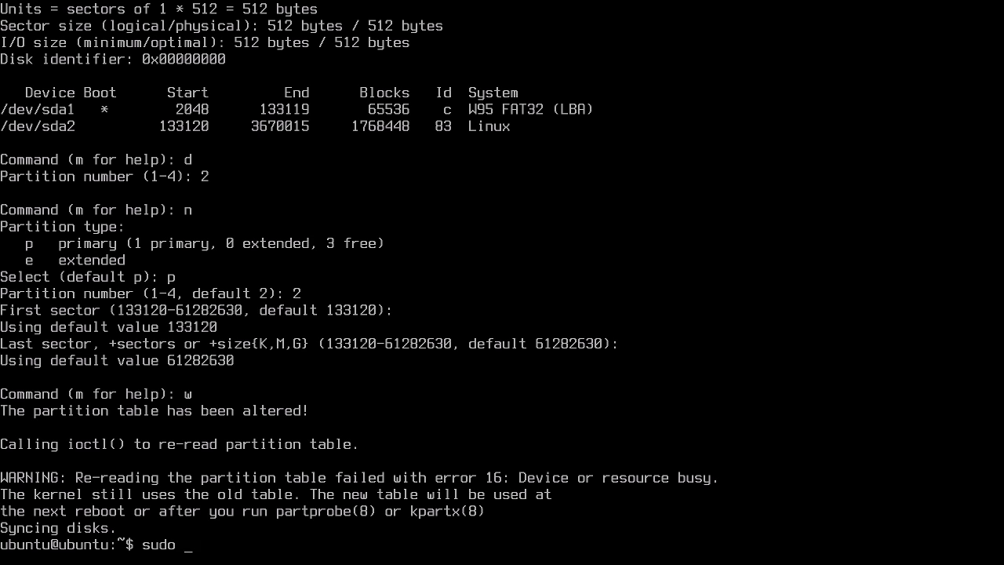
pyautogui.write('reboot')
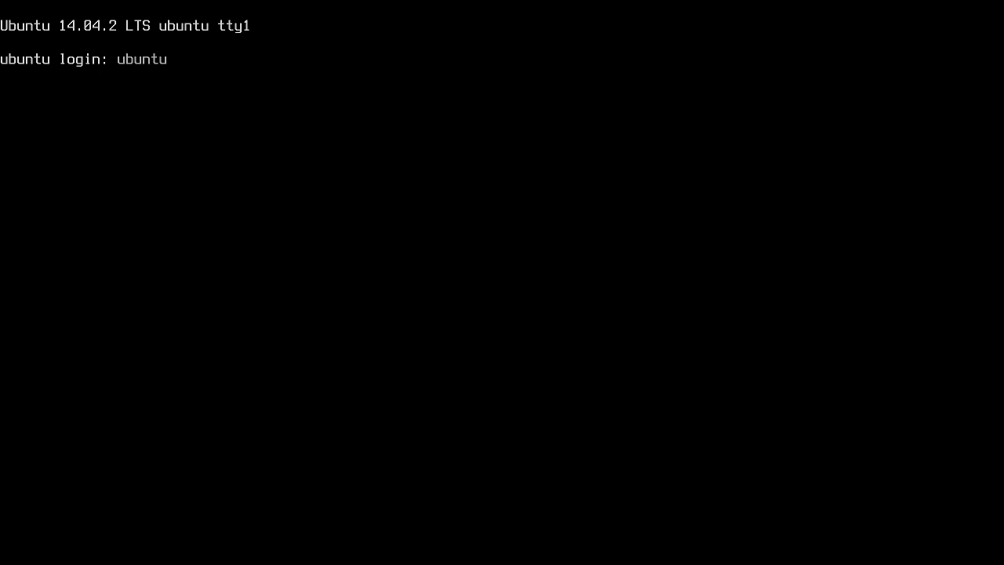
# Log back in and run sudo resize2fs /dev/sda2 to grow the filesystem to 7643600 blocks
pyautogui.press('Return')
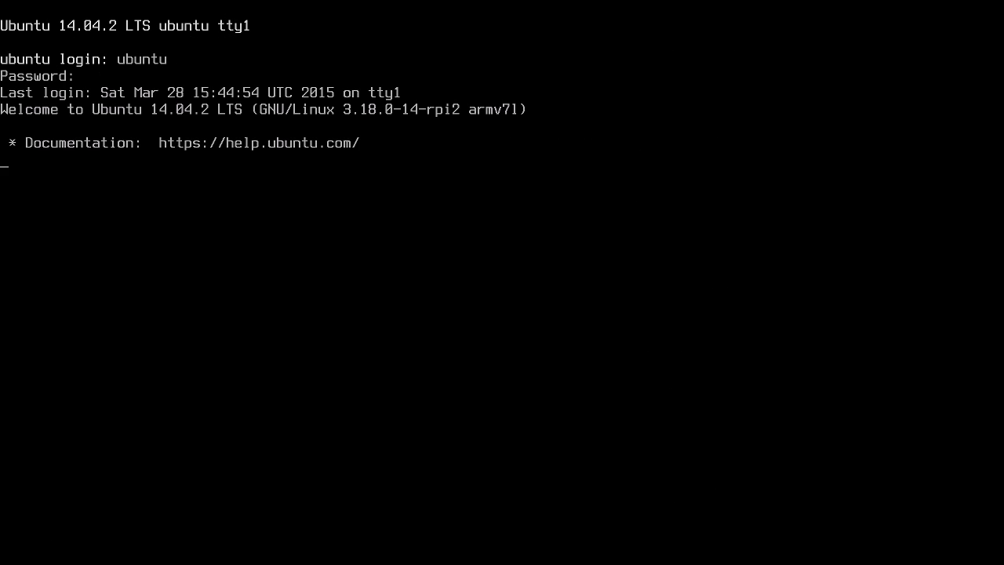
pyautogui.write('su')
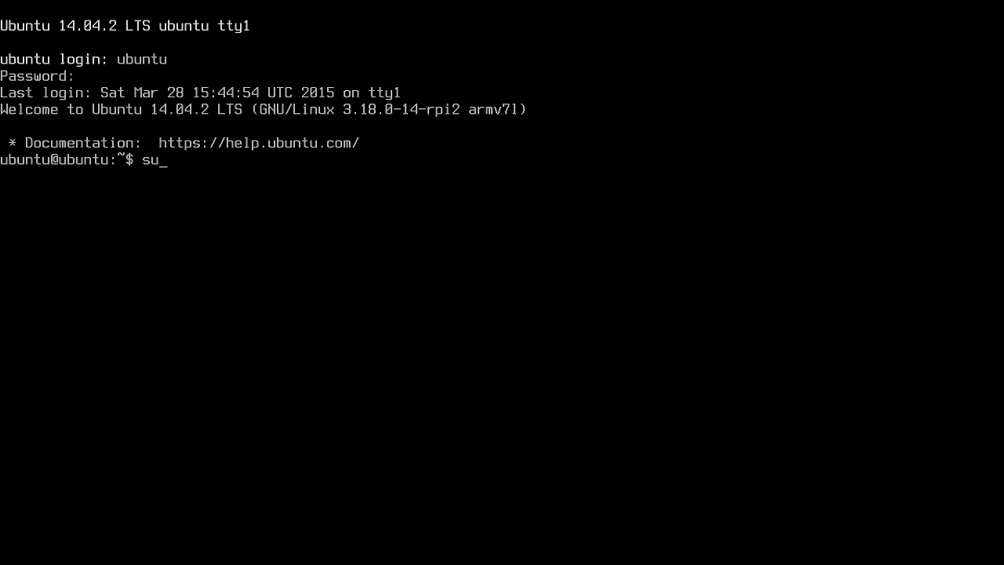
pyautogui.write('do')
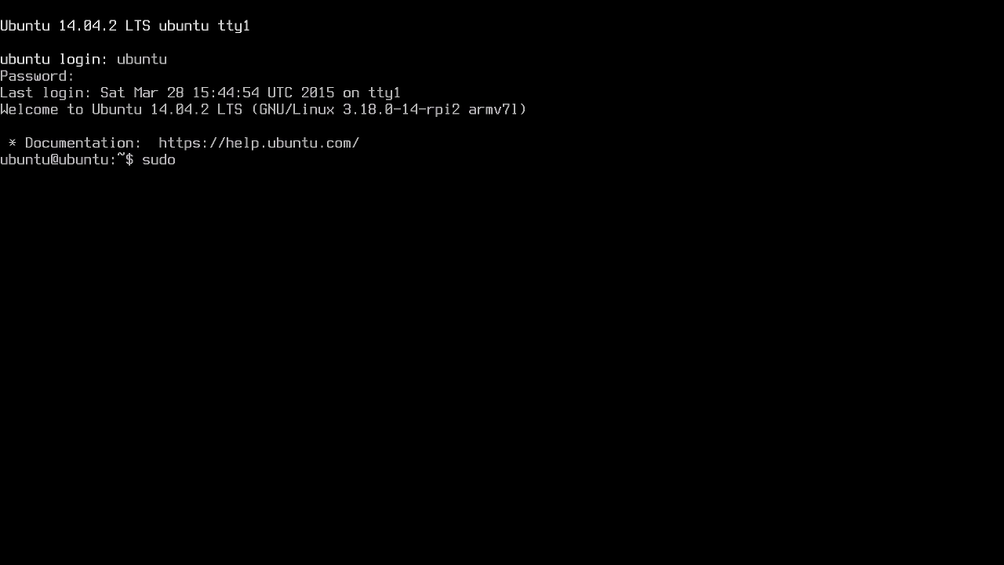
pyautogui.write('resize2')
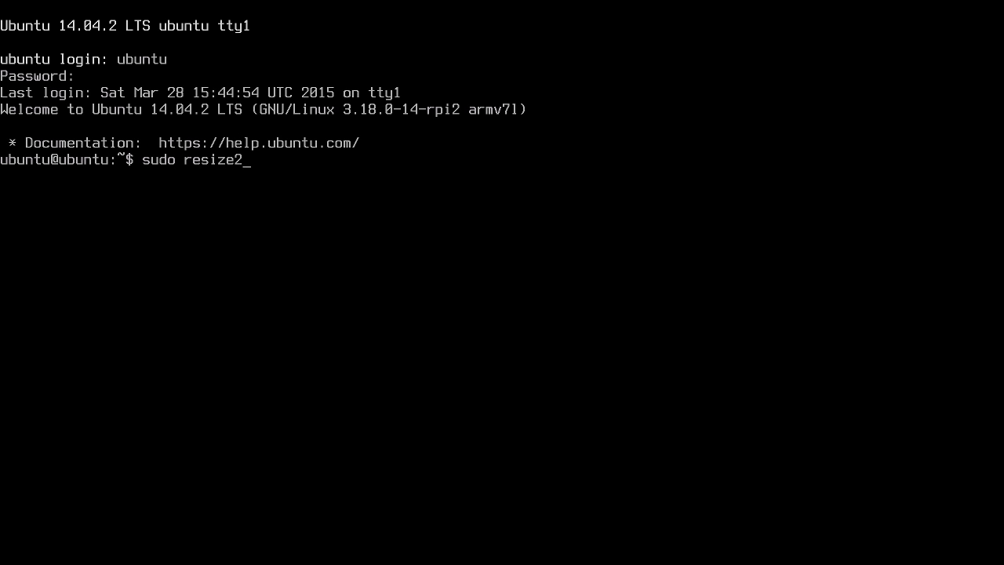
pyautogui.write('fs')
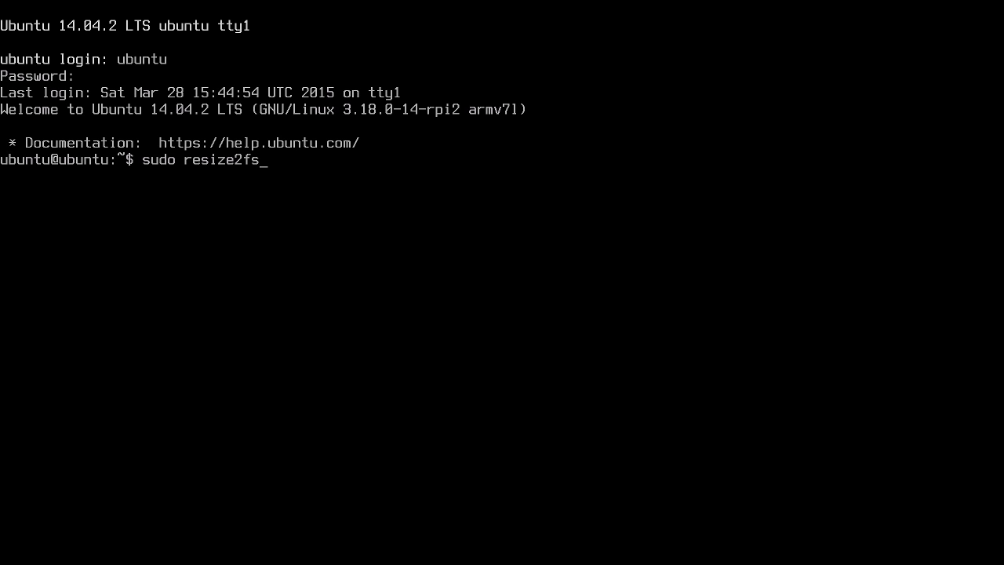
pyautogui.write('/dev')
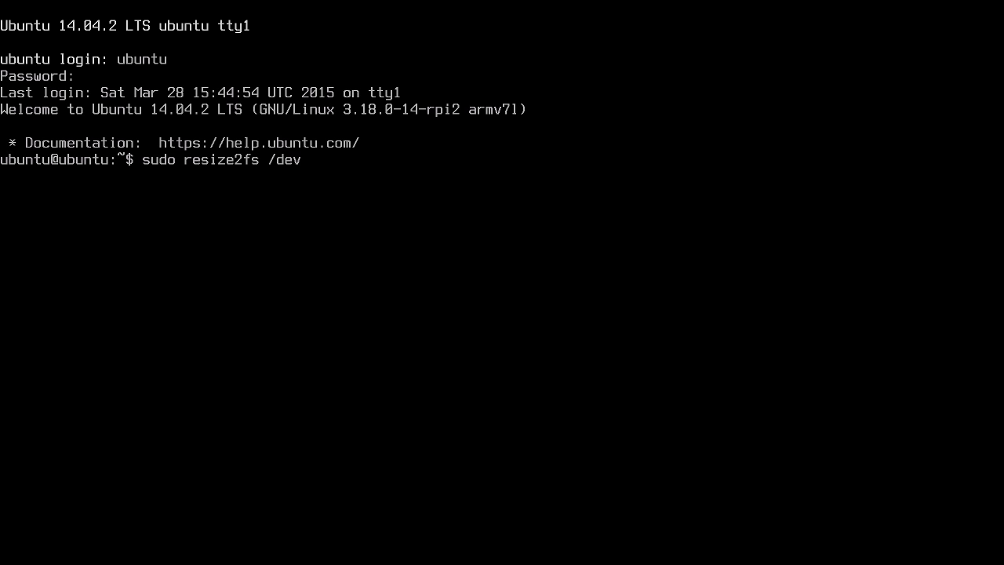
pyautogui.write('/')
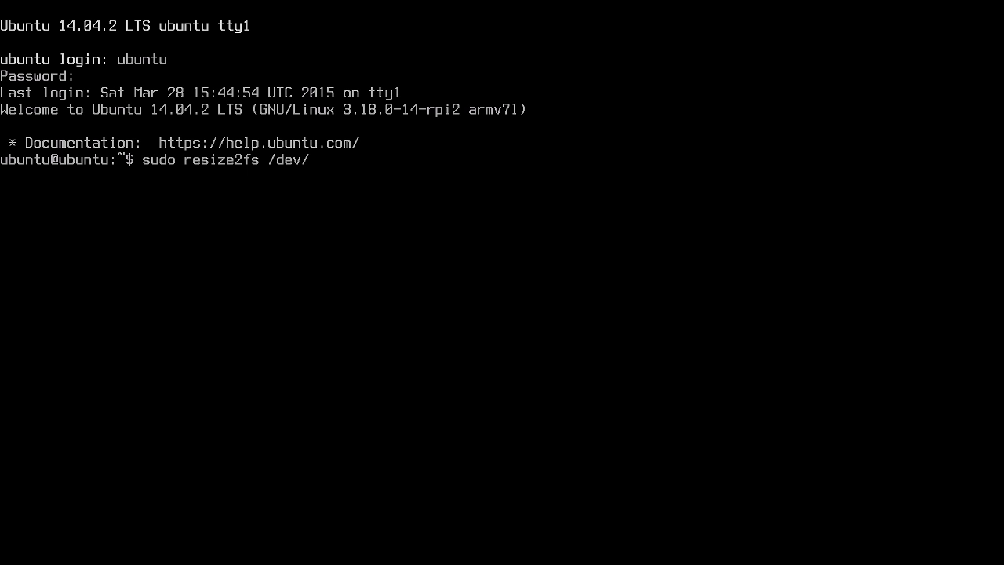
pyautogui.write('sda2')
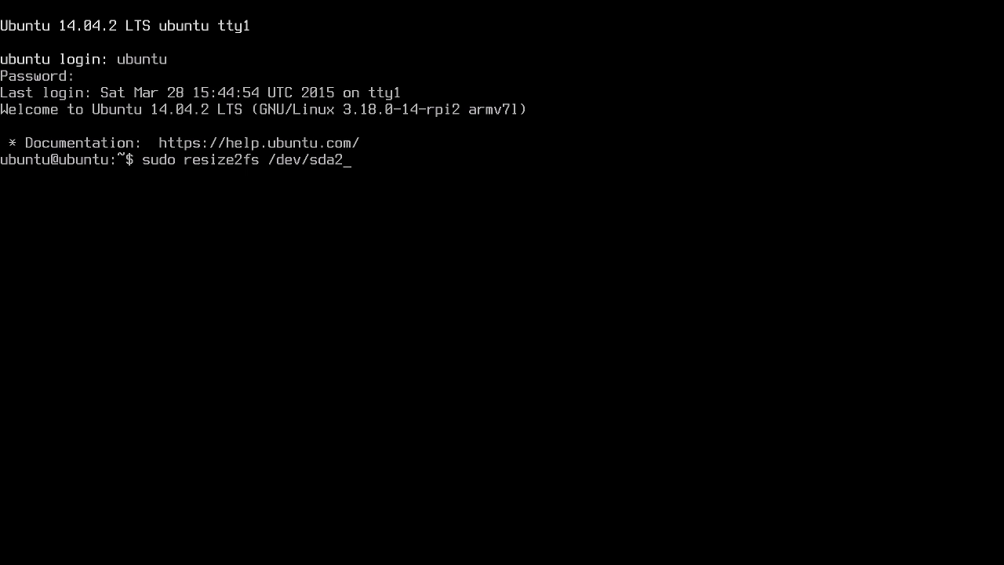
pyautogui.press('Return')
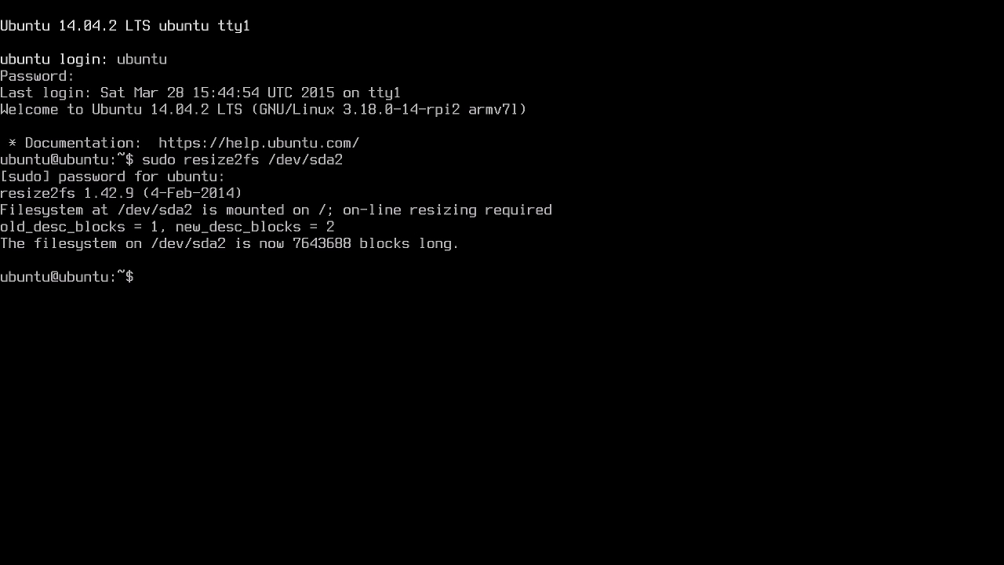
# Run df -h showing the root filesystem now 29G with 28G available
pyautogui.write('df -')
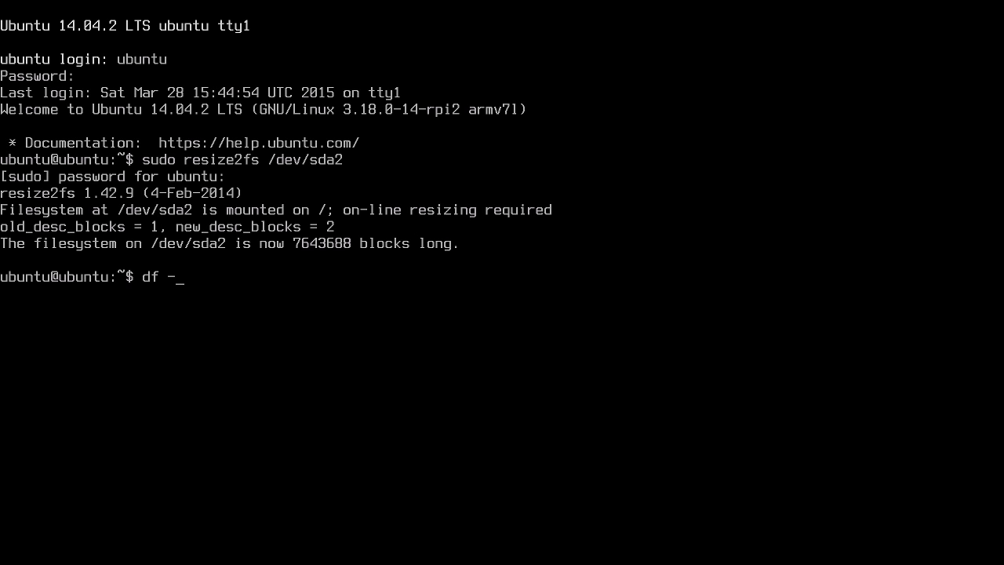
pyautogui.press('Return')
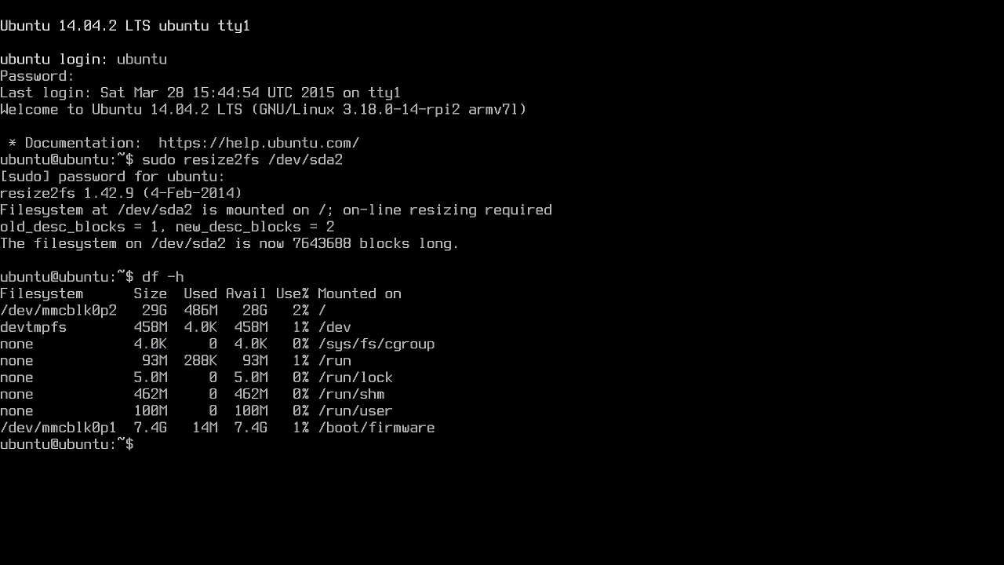